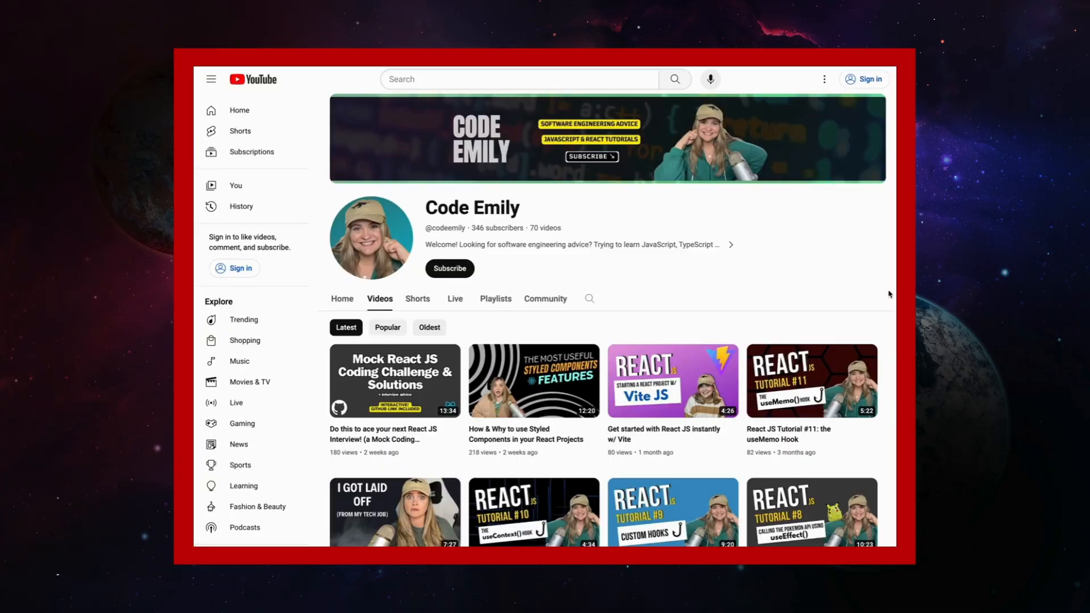
Navigate the Material UI docs from Get started to the Installation guide.
{"action": "scroll", "scroll_direction": "down", "scroll_amount": 3}
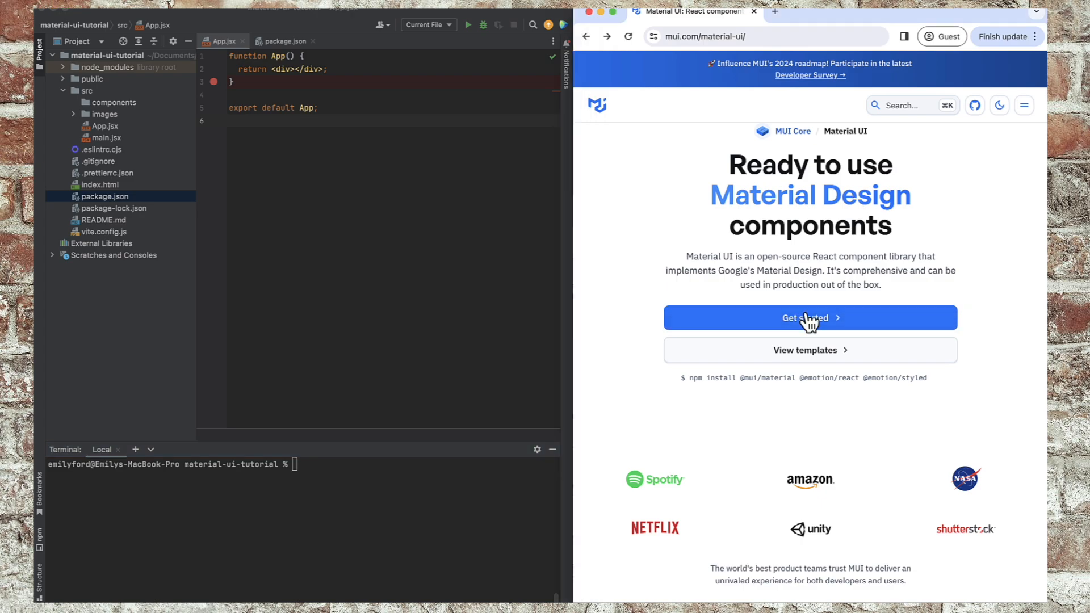
{"action": "left_click", "coordinate": [809, 318]}
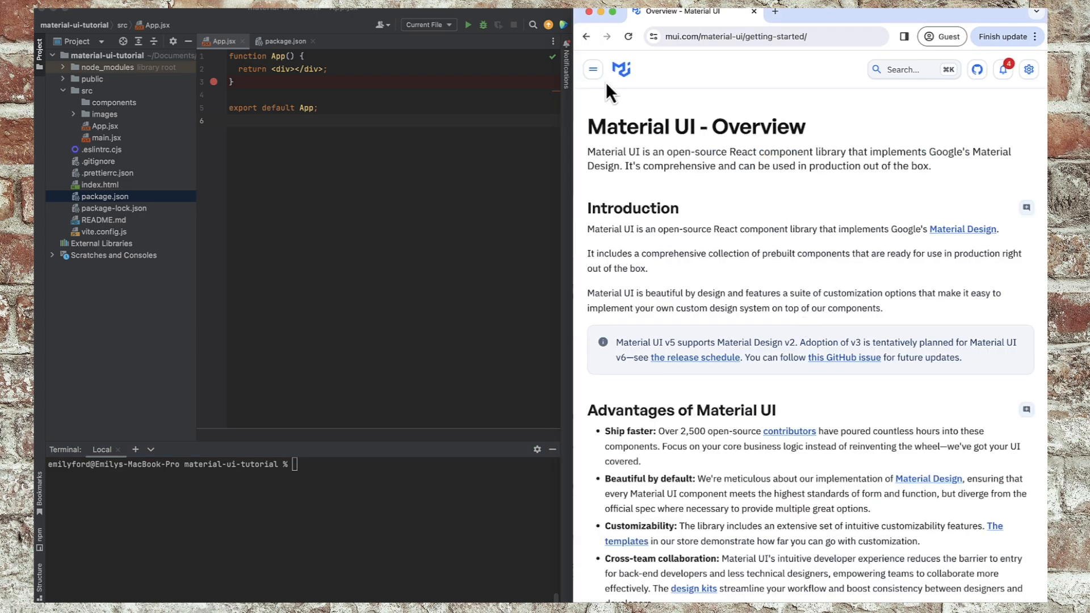
{"action": "left_click", "coordinate": [592, 69]}
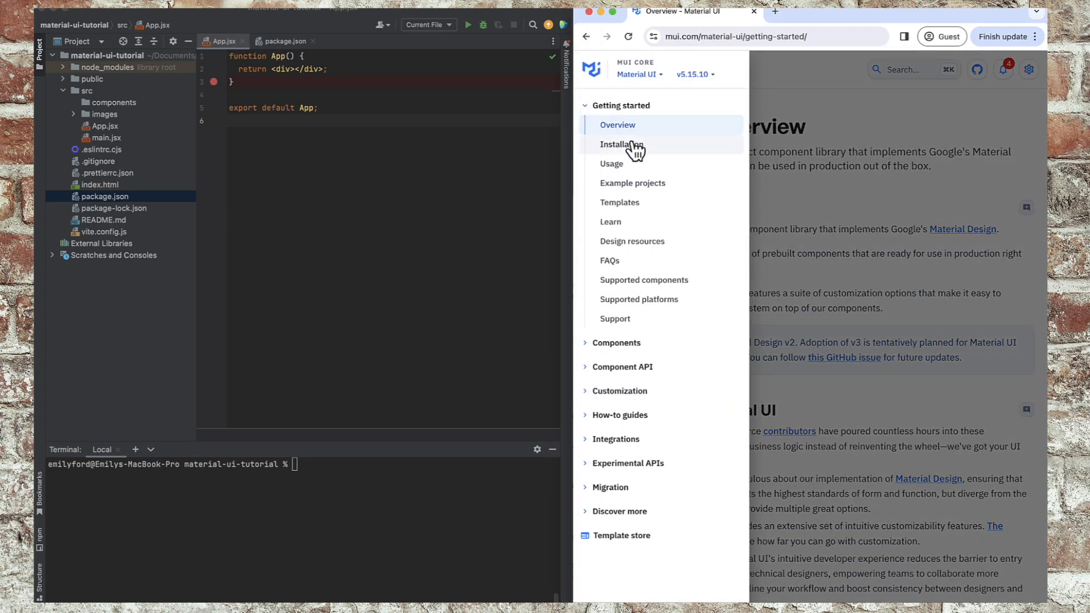
{"action": "left_click", "coordinate": [621, 144]}
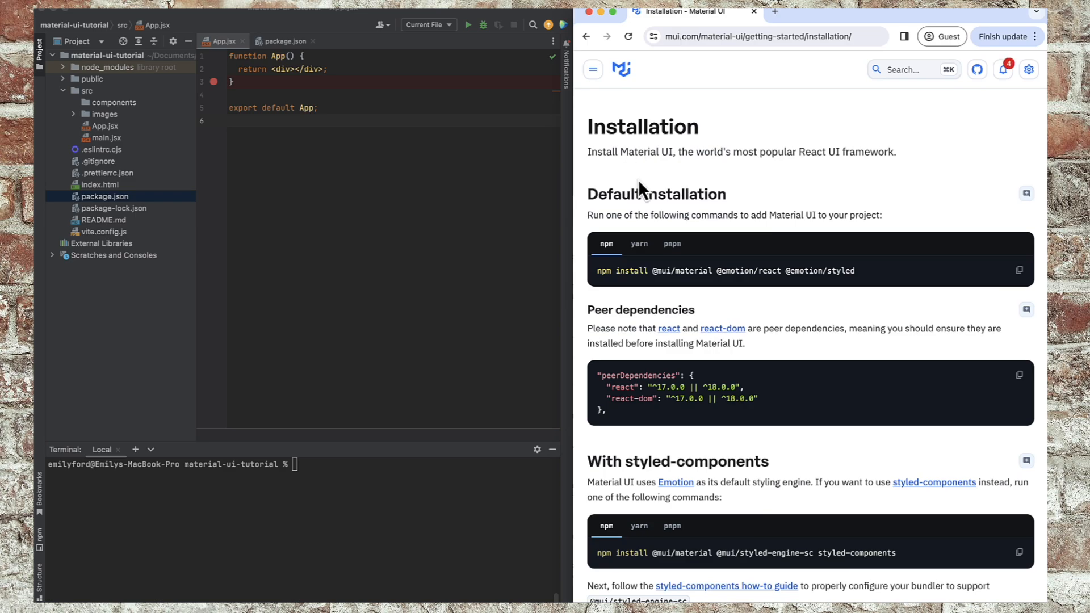
{"action": "mouse_move", "coordinate": [725, 459]}
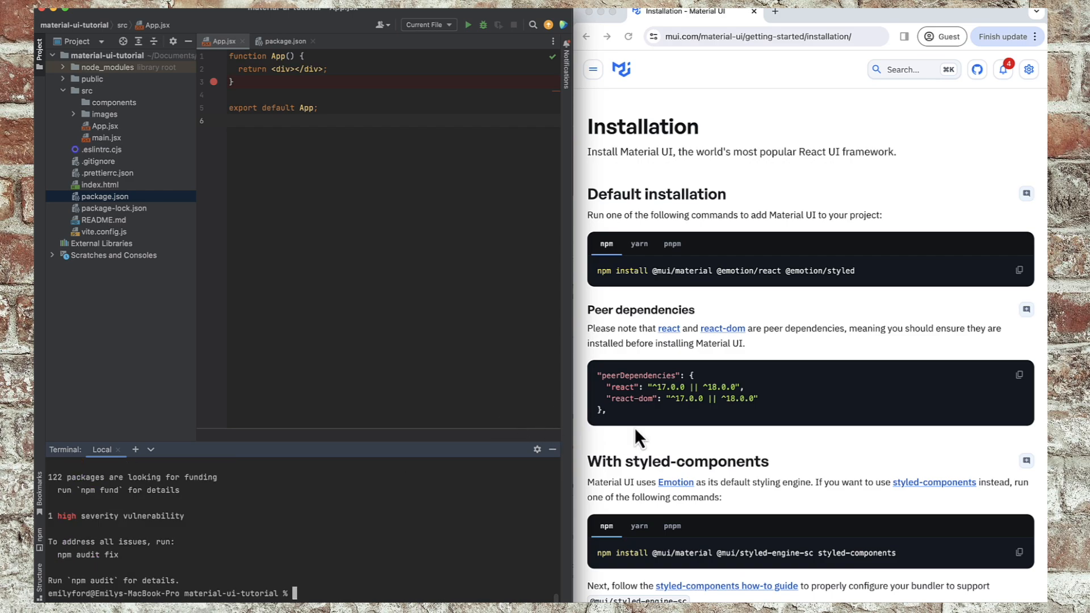
{"action": "scroll", "scroll_direction": "down", "scroll_amount": 3}
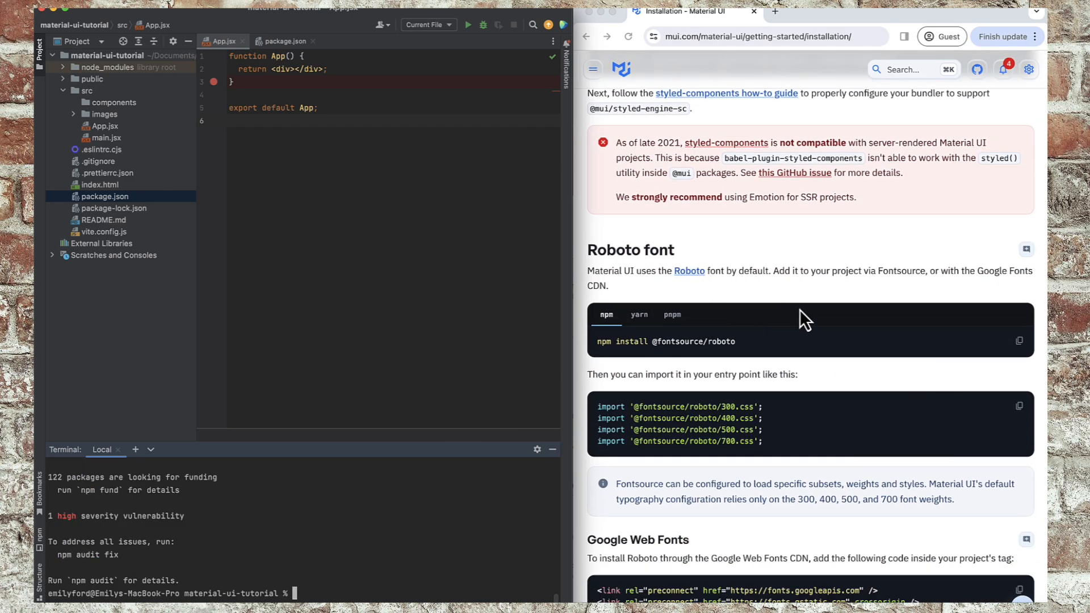
{"action": "mouse_move", "coordinate": [1025, 350]}
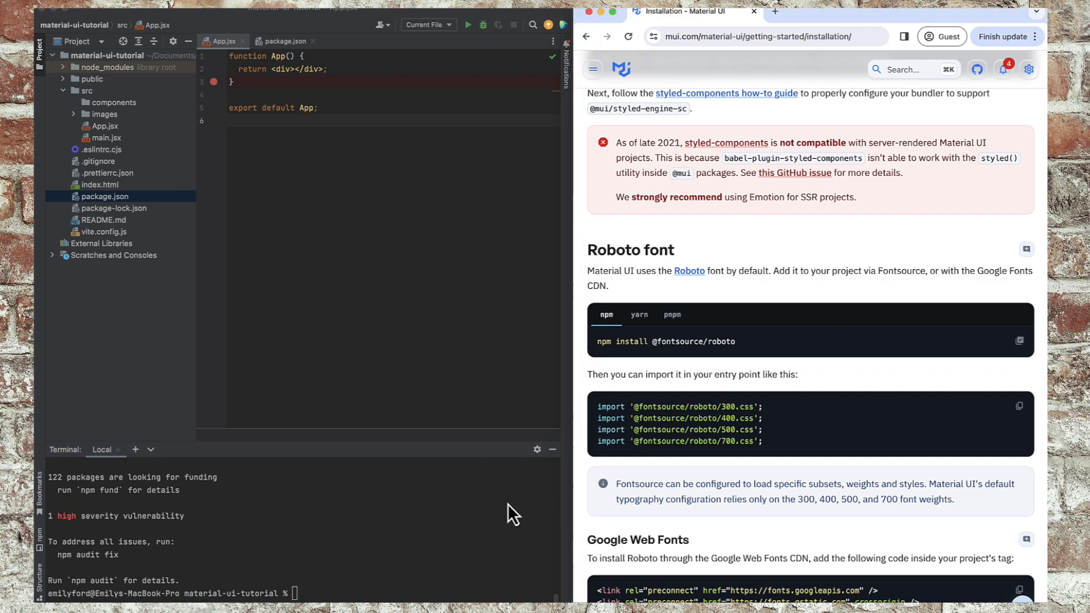
{"action": "type", "text": "npm install @fontsource/roboto"}
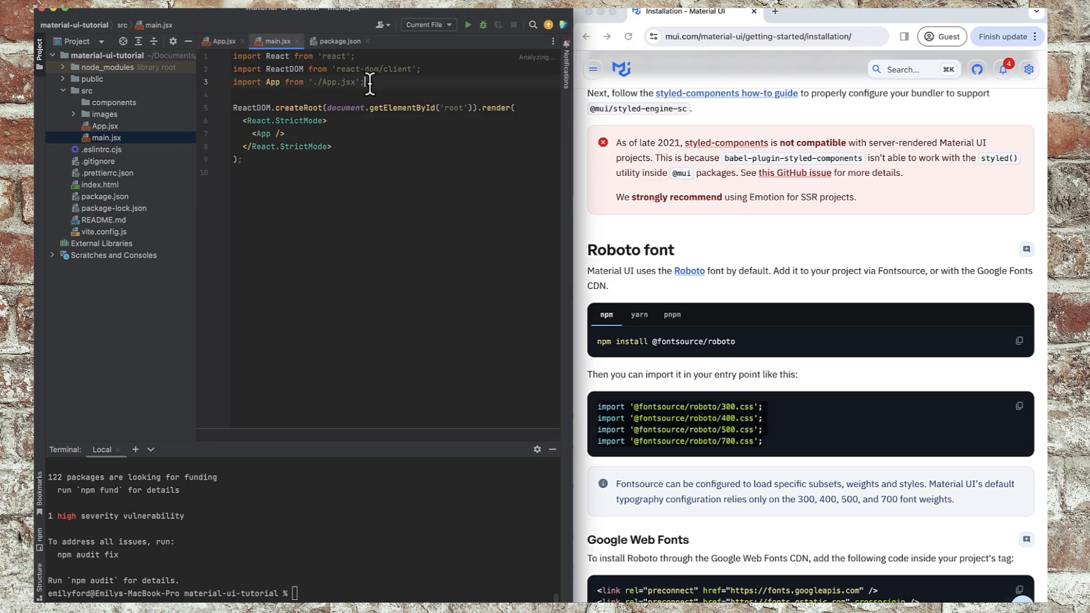
{"action": "type", "text": "import '@fontsource/roboto/300.css';"}
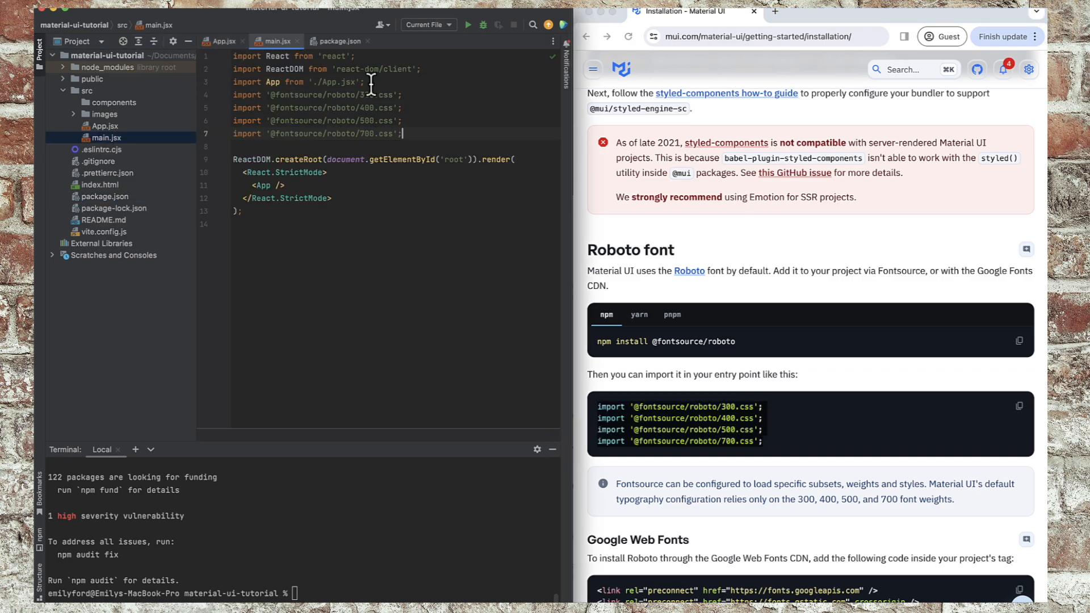
{"action": "mouse_move", "coordinate": [236, 66]}
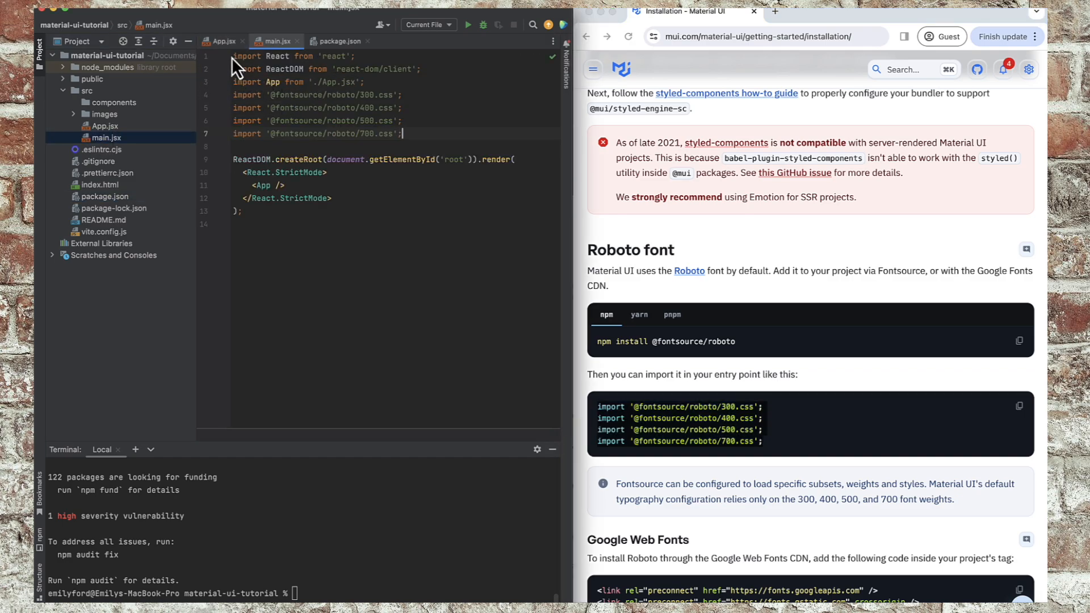
{"action": "left_click", "coordinate": [223, 40]}
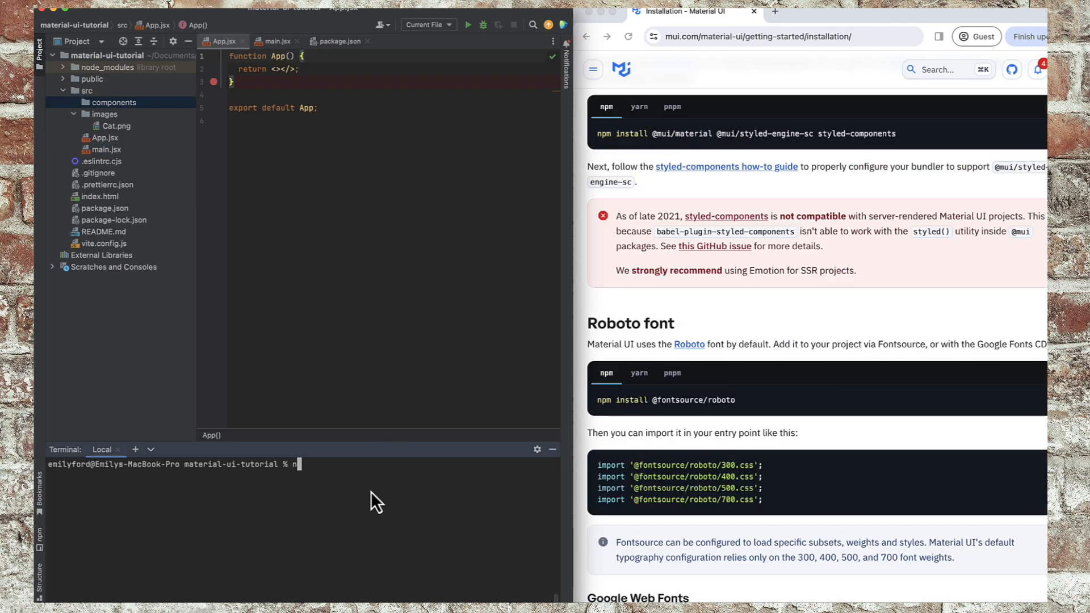
Run npm run dev, view the app at localhost:5173, then browse the docs Components list.
{"action": "type", "text": "npm run dev"}
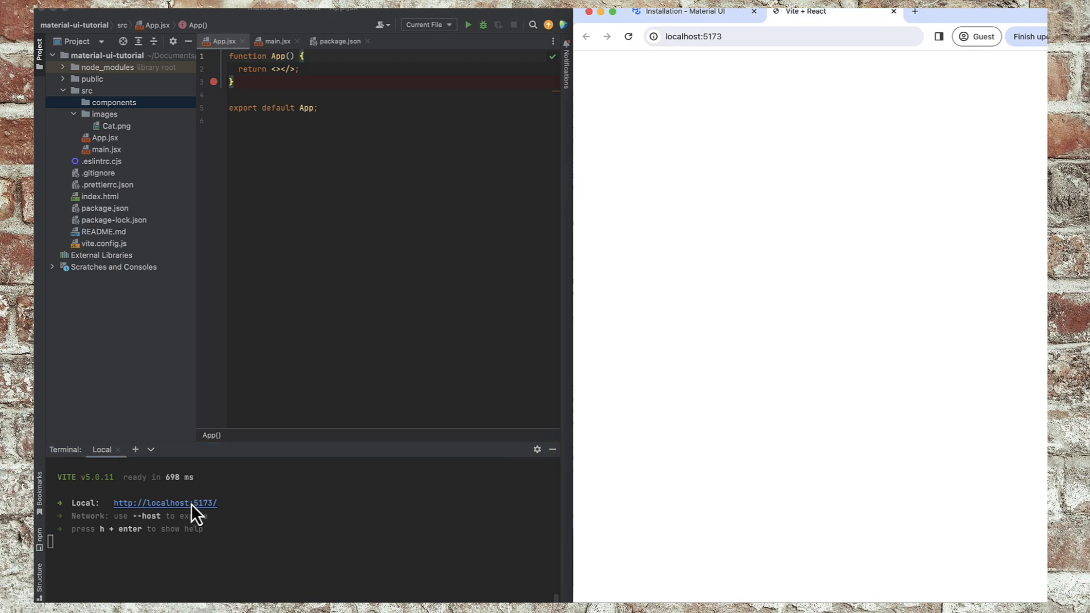
{"action": "left_click", "coordinate": [291, 69]}
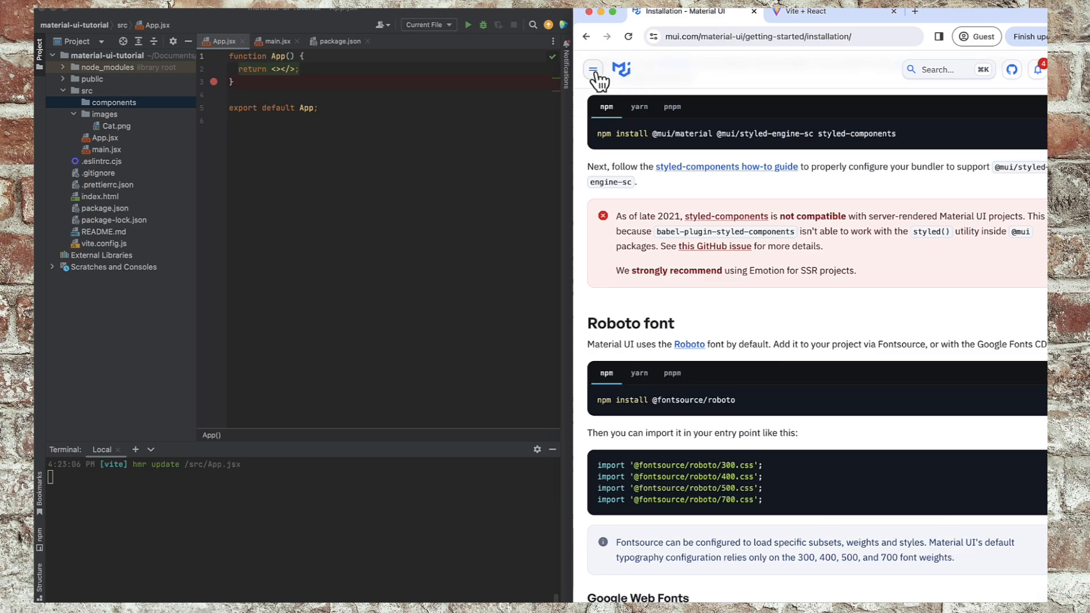
{"action": "left_click", "coordinate": [592, 70]}
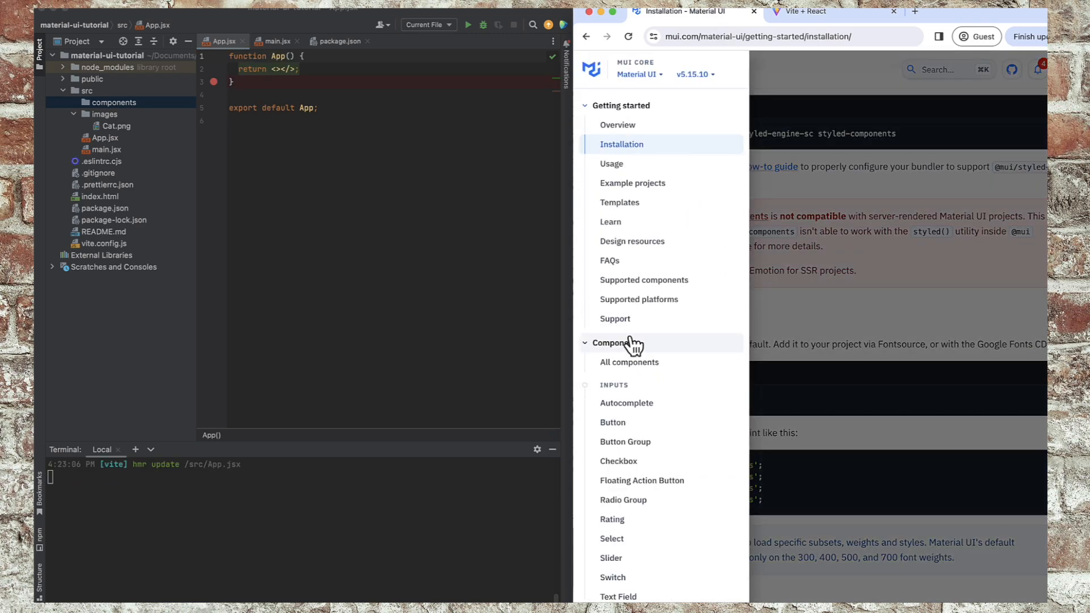
{"action": "scroll", "scroll_direction": "down", "scroll_amount": 3}
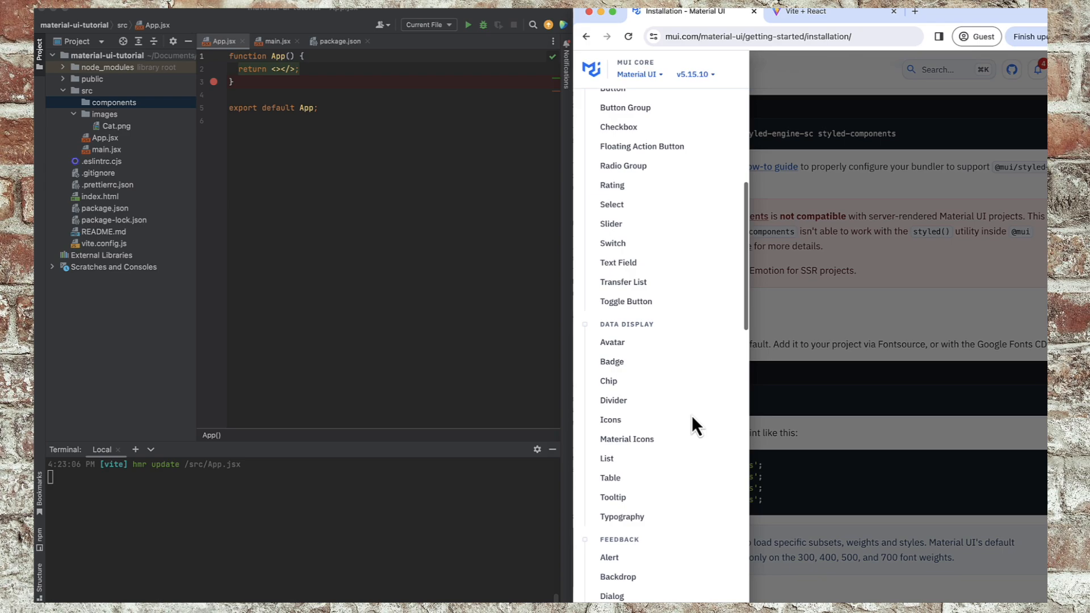
{"action": "scroll", "scroll_direction": "down", "scroll_amount": 3}
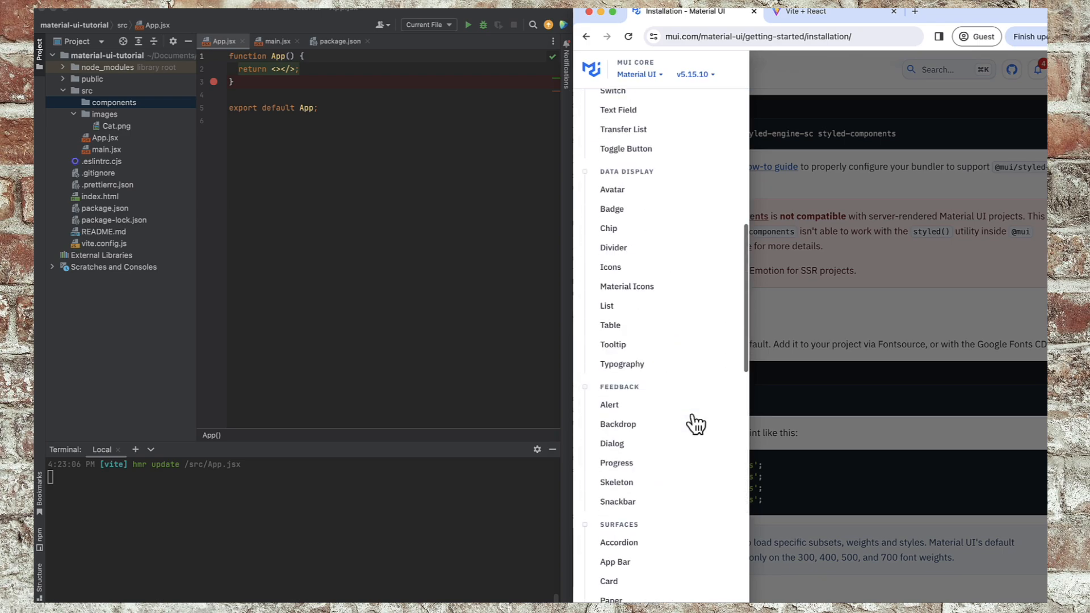
{"action": "scroll", "scroll_direction": "up", "scroll_amount": 3}
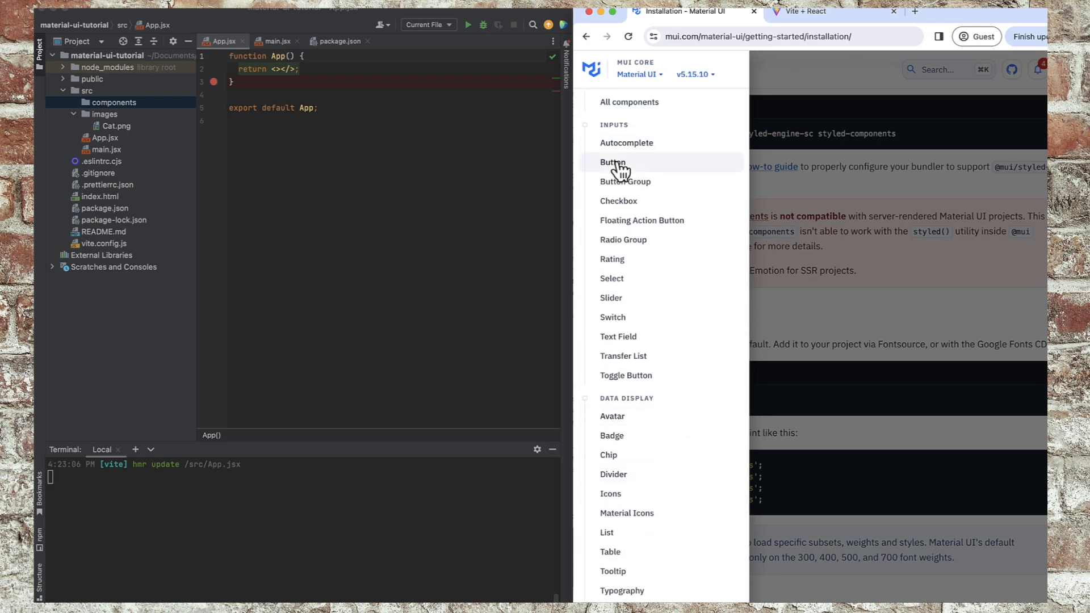
{"action": "left_click", "coordinate": [612, 163]}
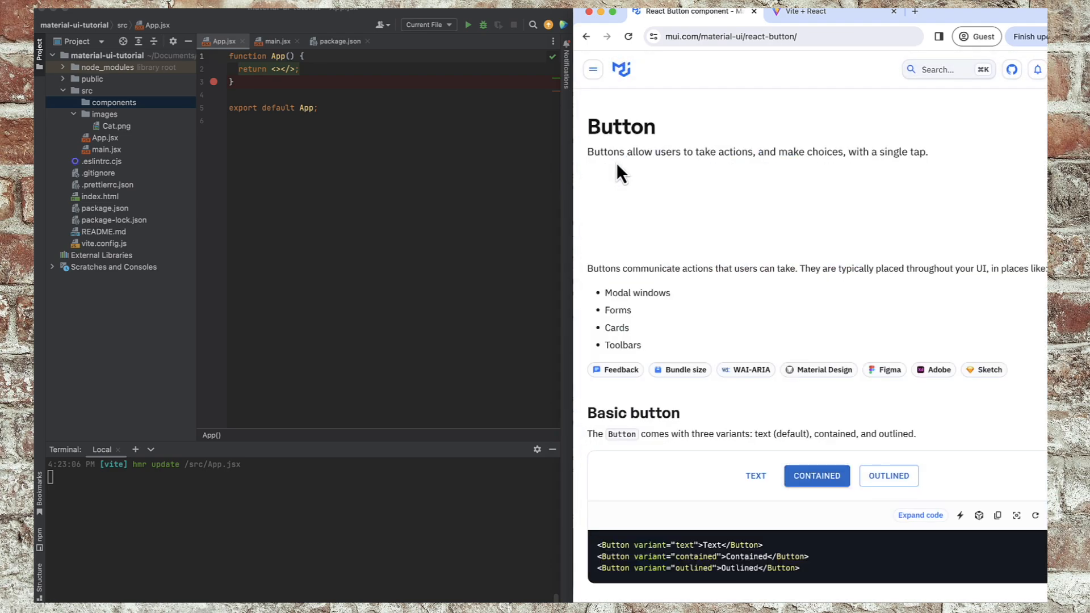
{"action": "mouse_move", "coordinate": [757, 334]}
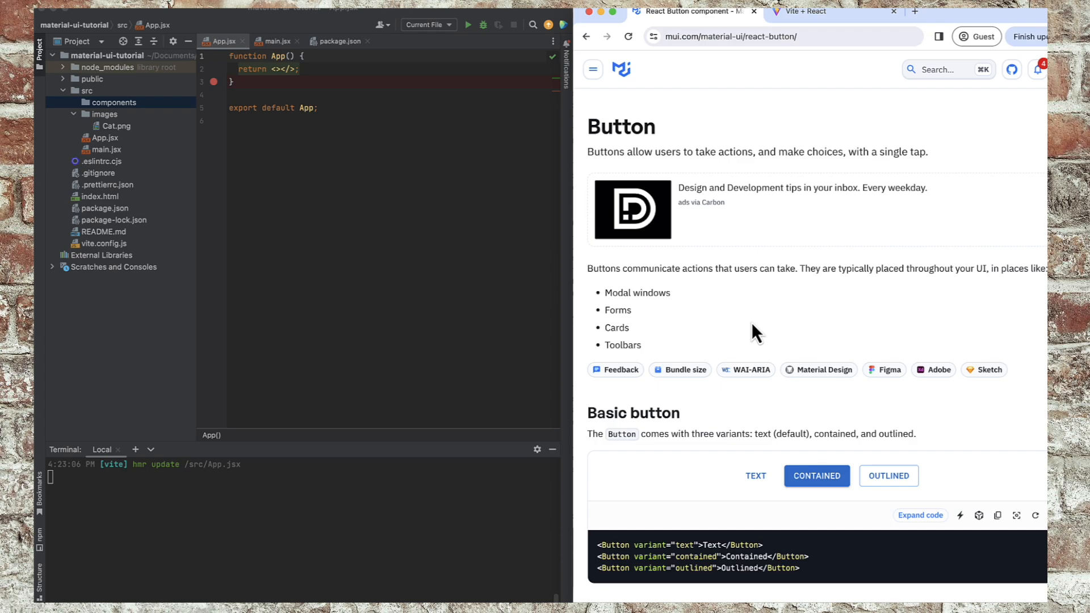
{"action": "mouse_move", "coordinate": [537, 147]}
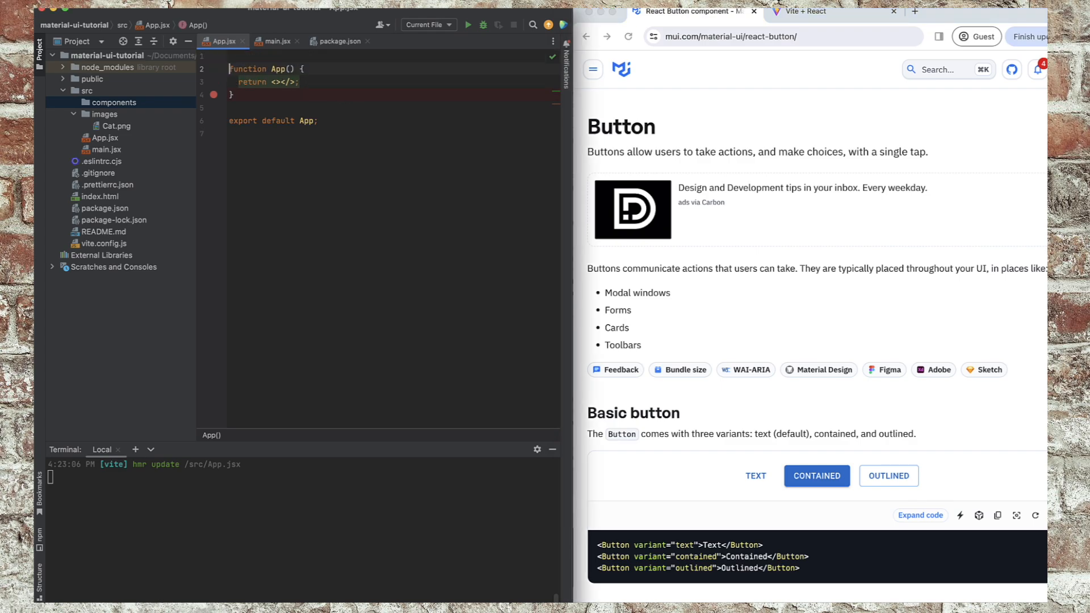
{"action": "key", "text": "Enter"}
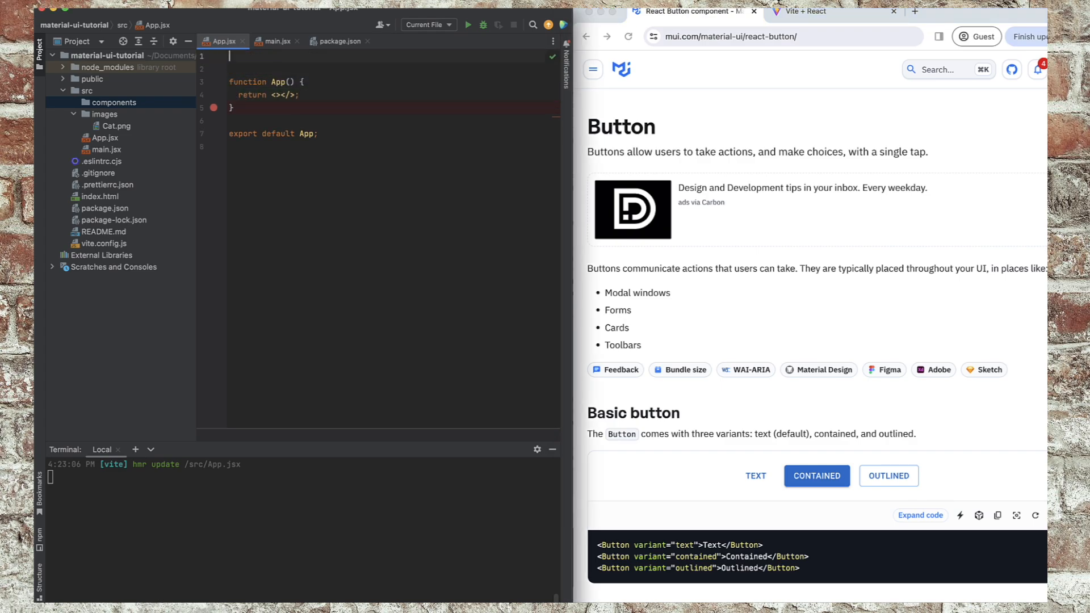
{"action": "type", "text": "import { Button } from '"}
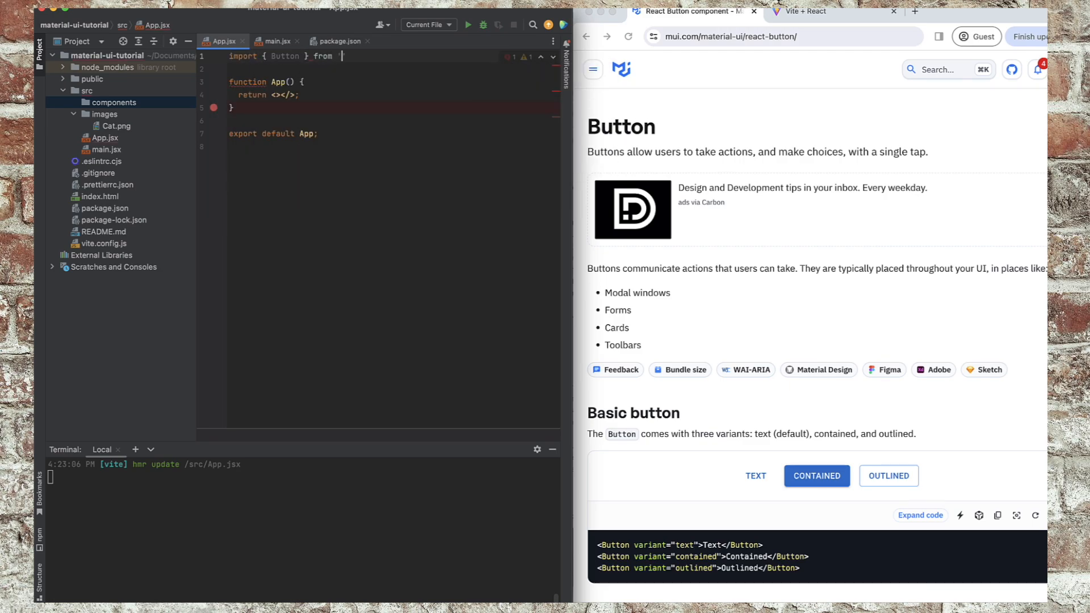
{"action": "type", "text": "@mui/material';"}
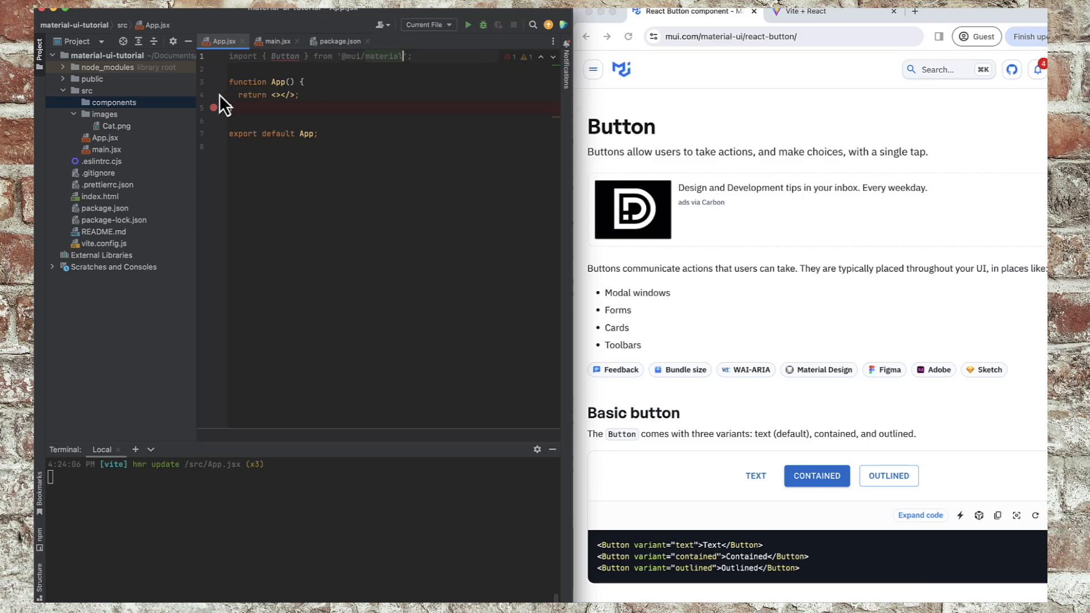
{"action": "key", "text": "Enter"}
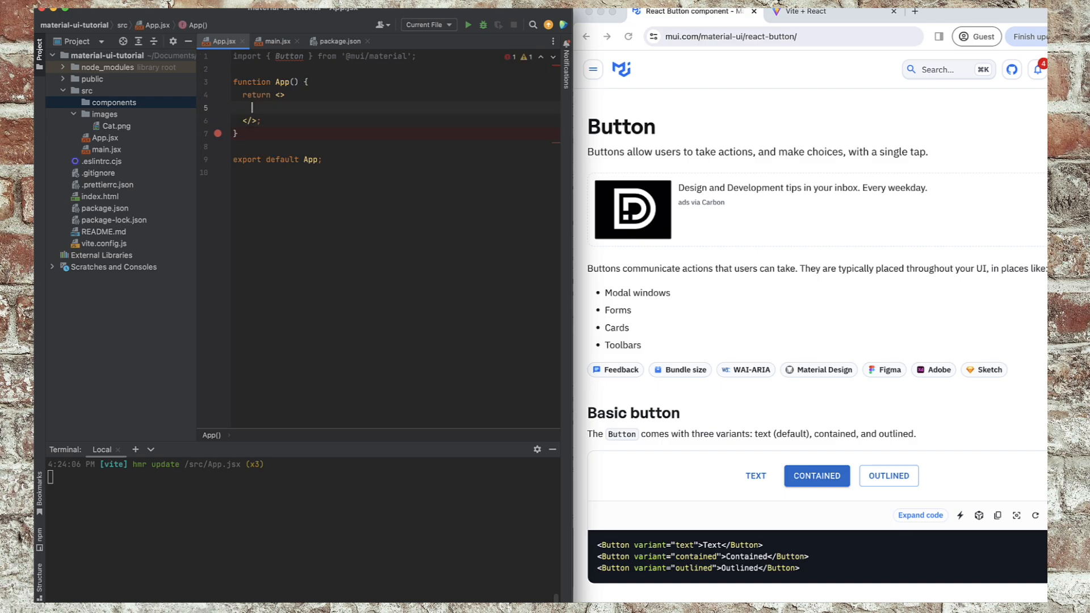
{"action": "type", "text": "<Button></Button>"}
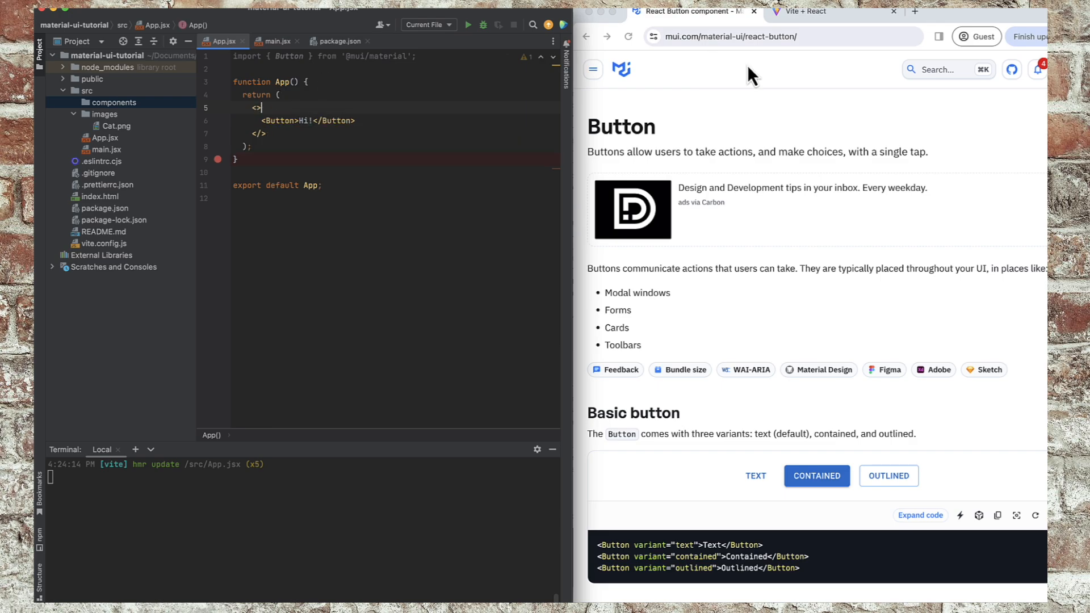
Give the Button variant="contained" following the docs example.
{"action": "left_click", "coordinate": [802, 11]}
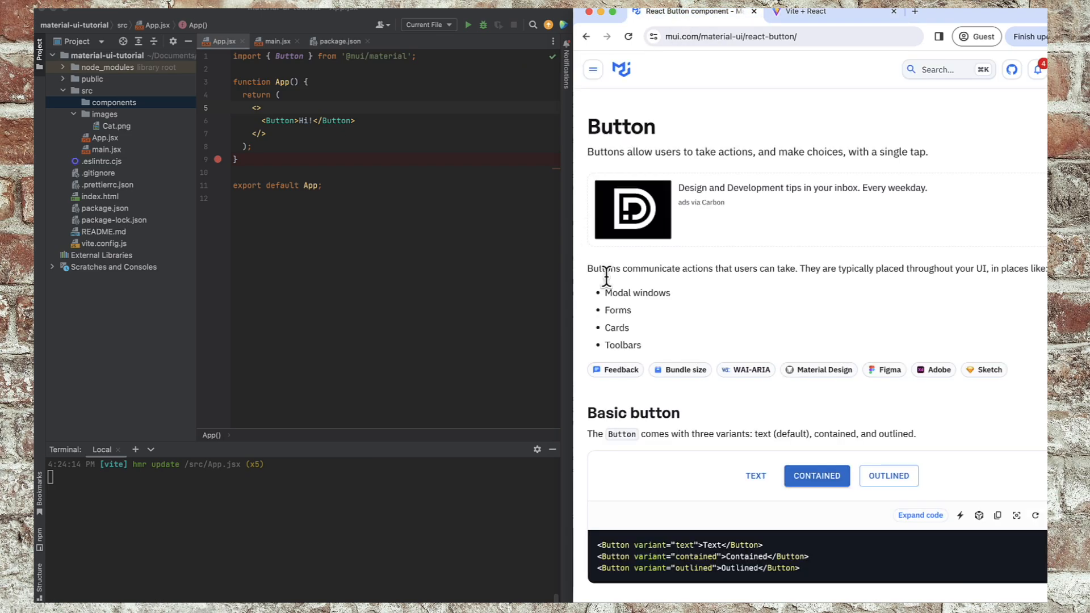
{"action": "scroll", "scroll_direction": "down", "scroll_amount": 3}
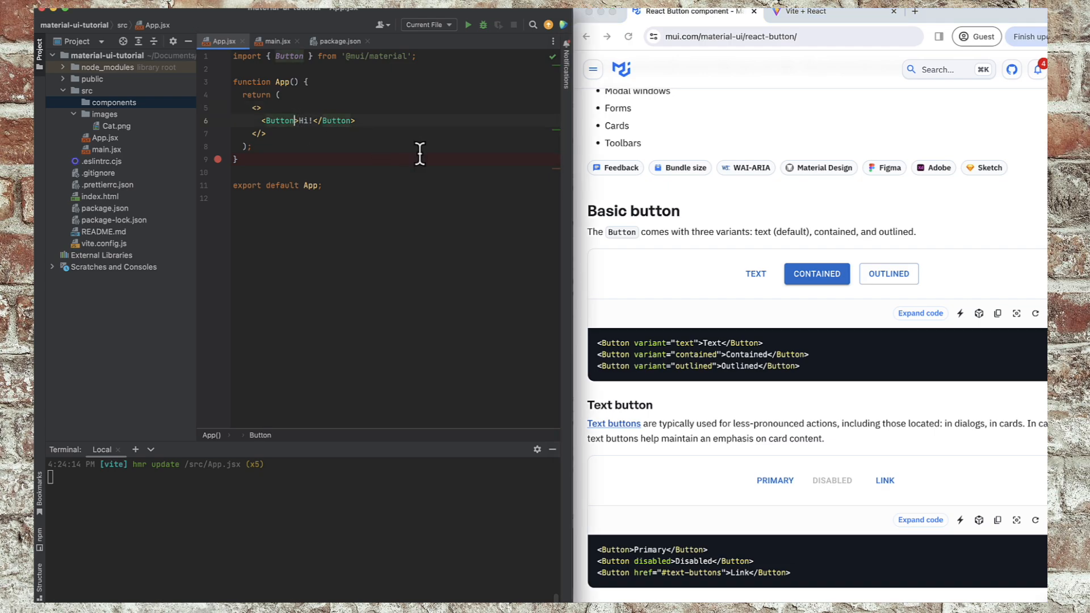
{"action": "type", "text": "variant"}
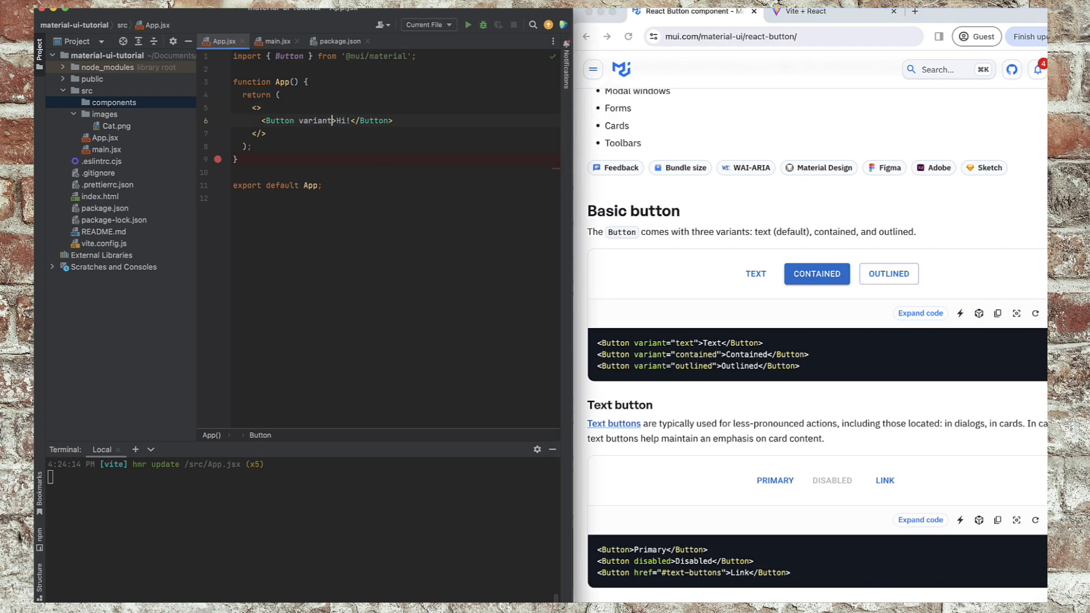
{"action": "type", "text": "=\"contained\""}
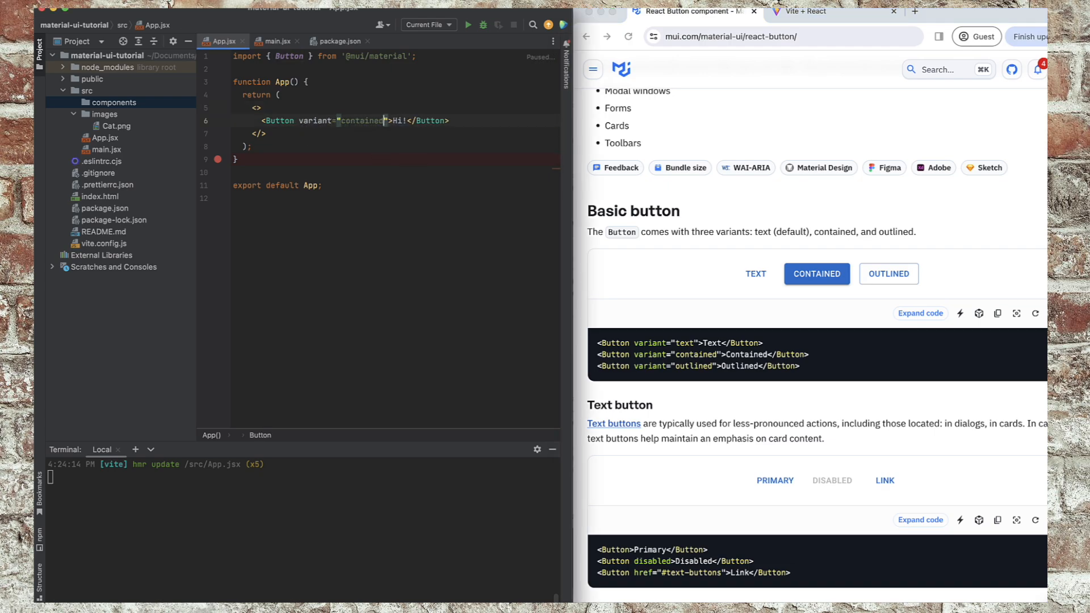
Check the Hi! button in the app, then change its variant to outlined.
{"action": "left_click", "coordinate": [803, 11]}
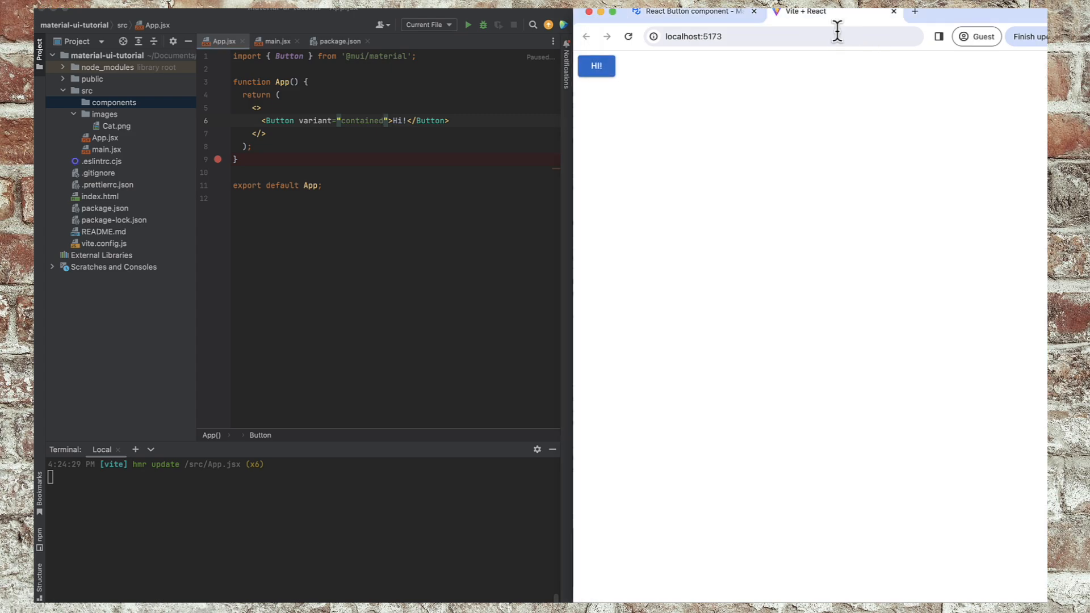
{"action": "left_click", "coordinate": [688, 12]}
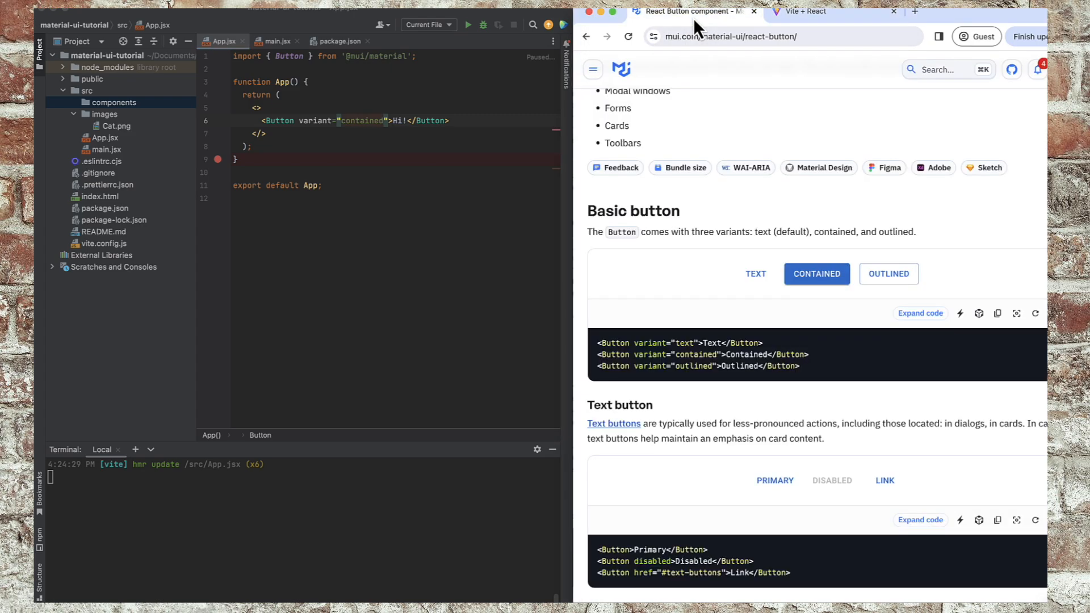
{"action": "double_click", "coordinate": [361, 121]}
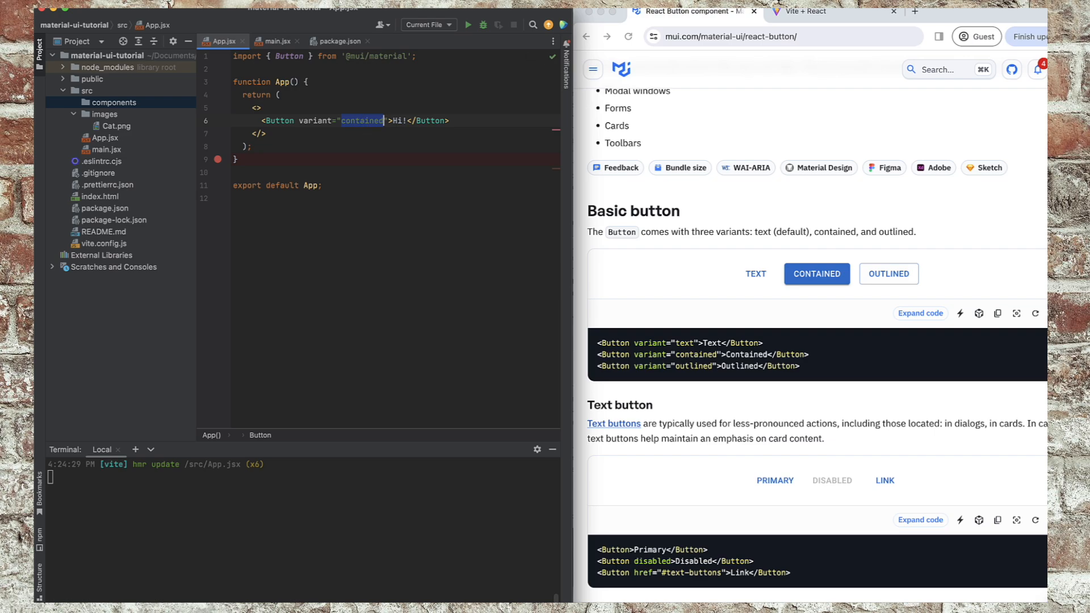
{"action": "left_click", "coordinate": [817, 12]}
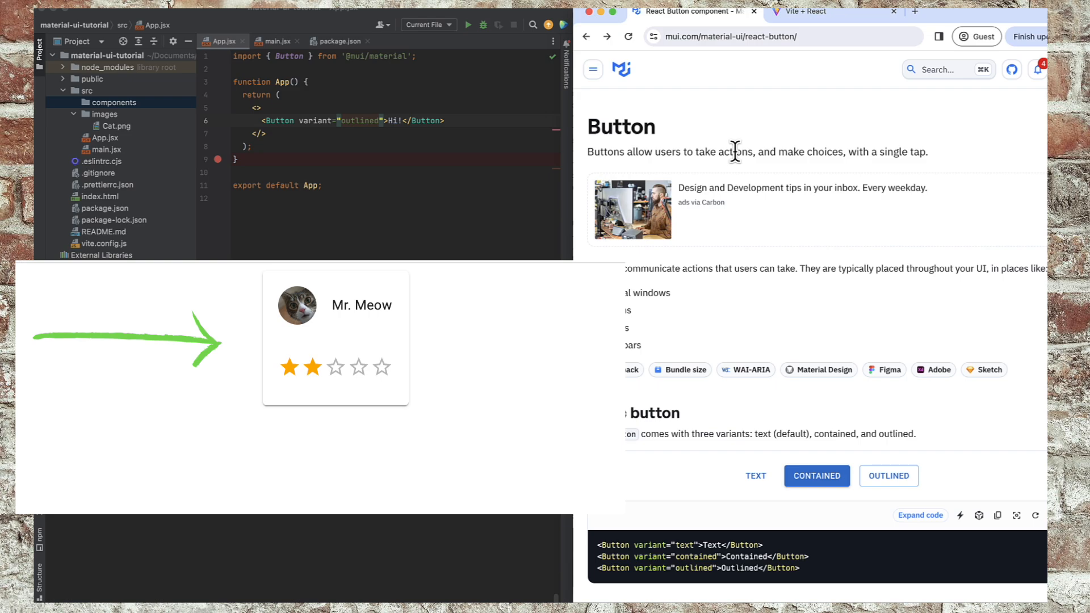
Open the Card component page under Surfaces and scroll to Complex Interaction.
{"action": "left_click", "coordinate": [593, 69]}
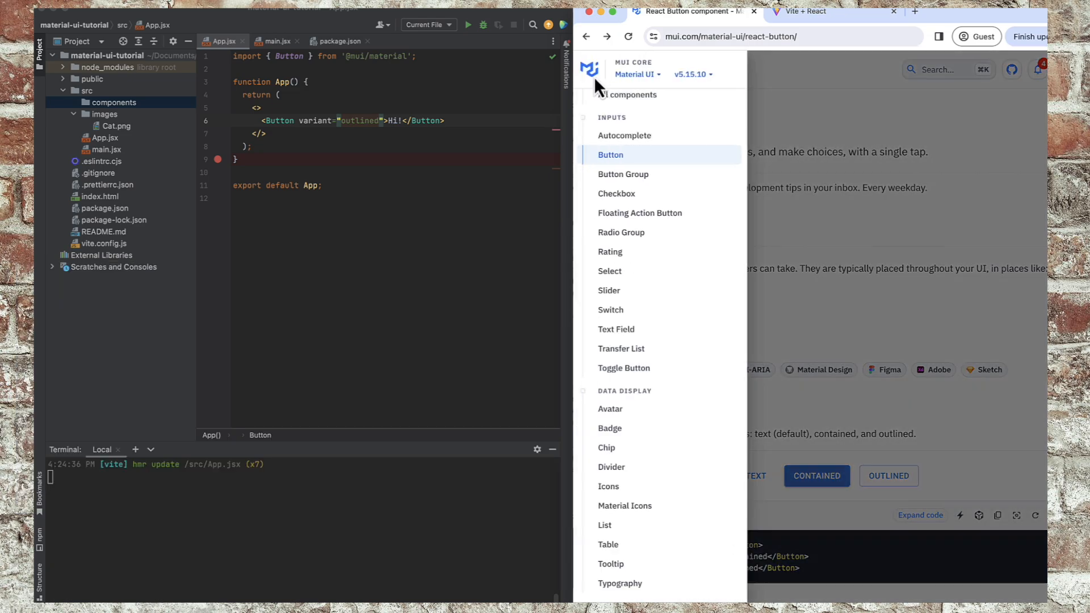
{"action": "scroll", "scroll_direction": "down", "scroll_amount": 3}
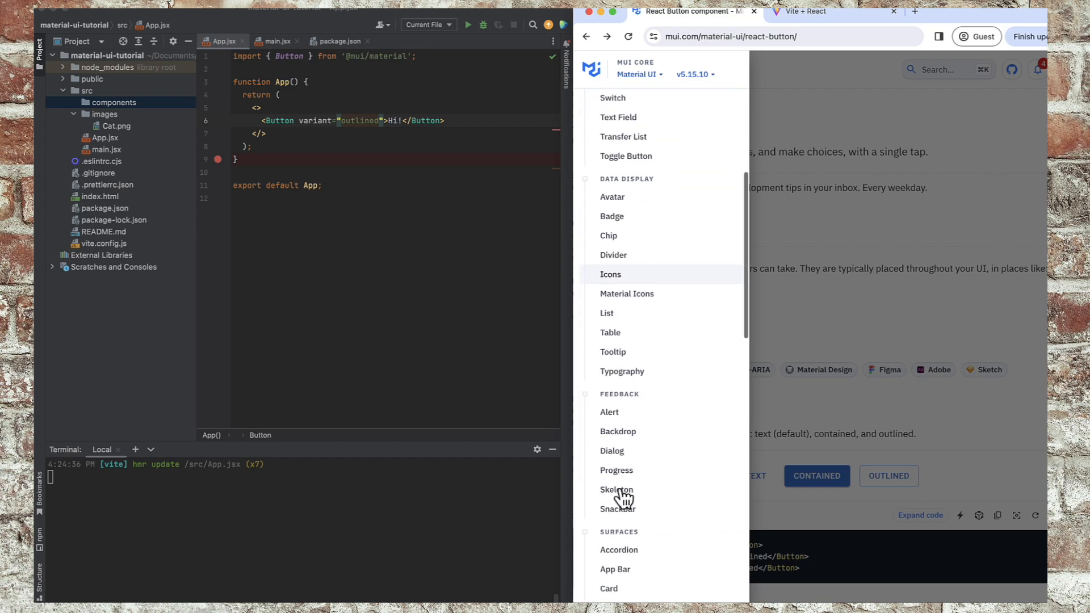
{"action": "scroll", "scroll_direction": "down", "scroll_amount": 3}
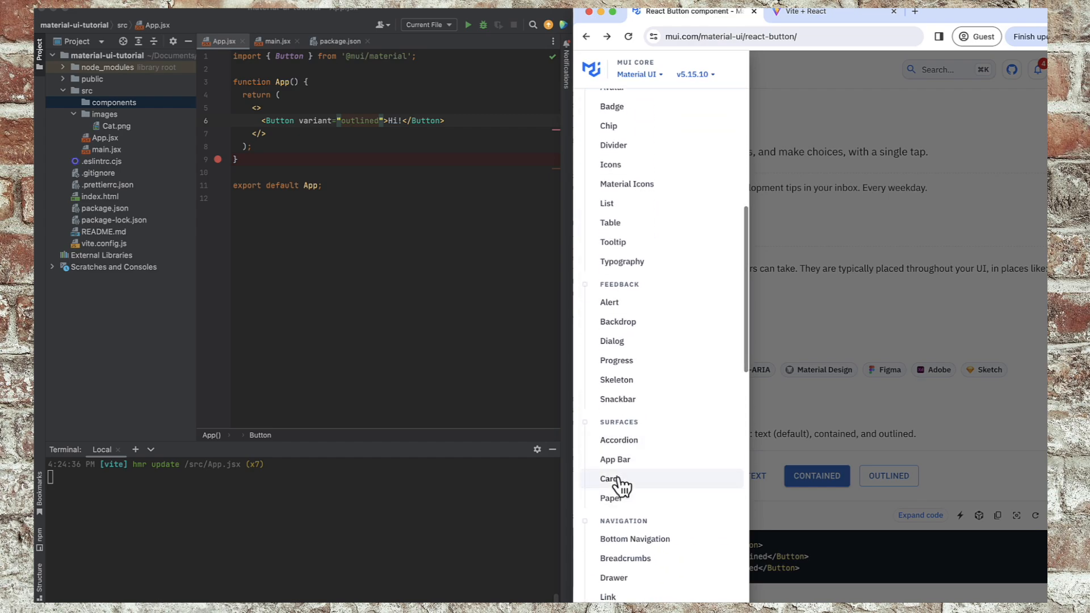
{"action": "left_click", "coordinate": [609, 479]}
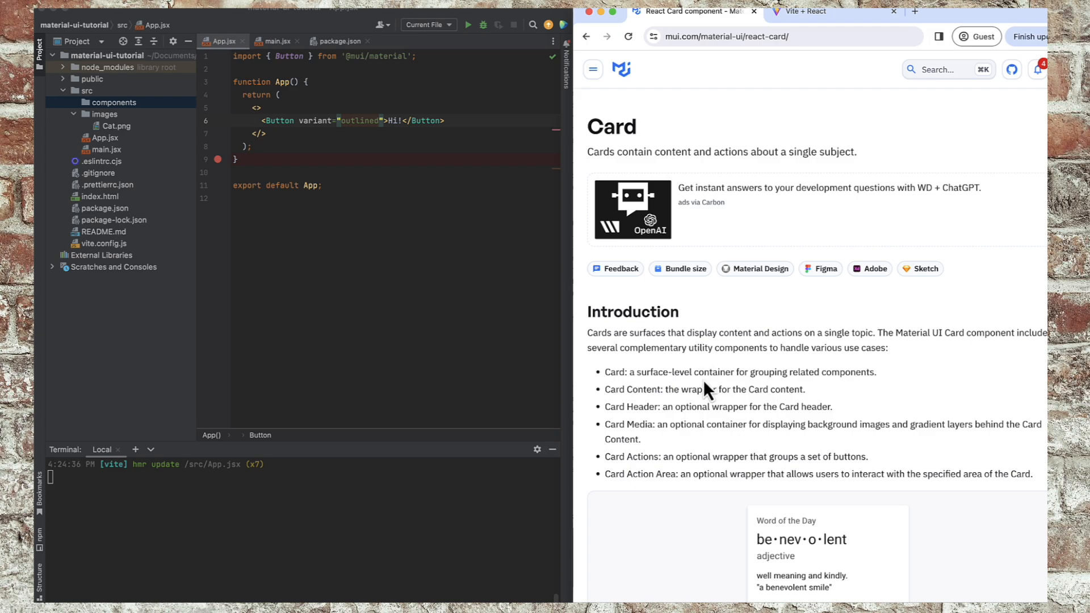
{"action": "mouse_move", "coordinate": [687, 497]}
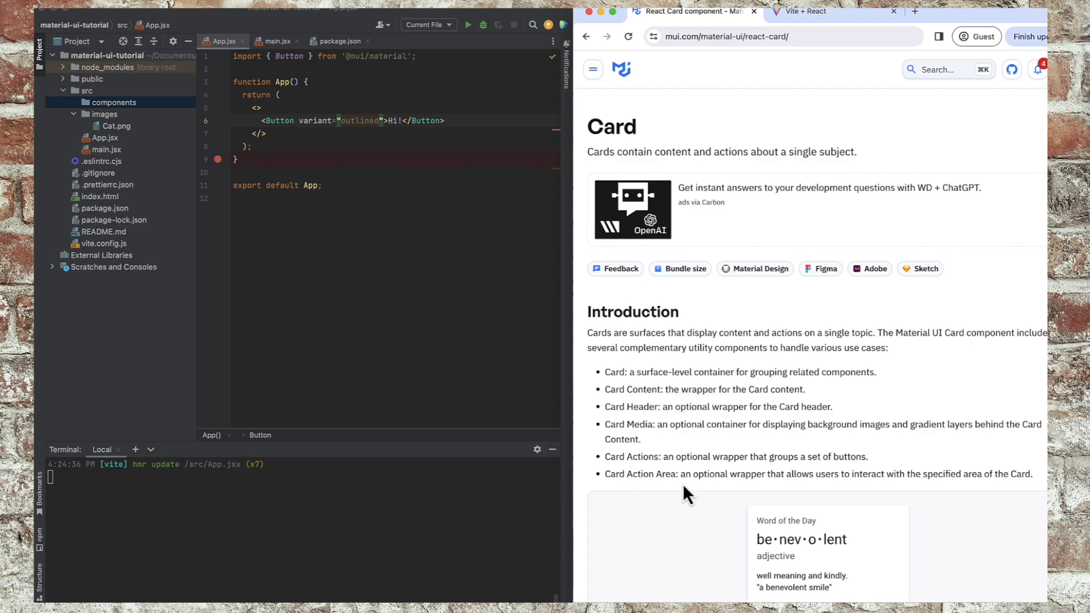
{"action": "mouse_move", "coordinate": [649, 390]}
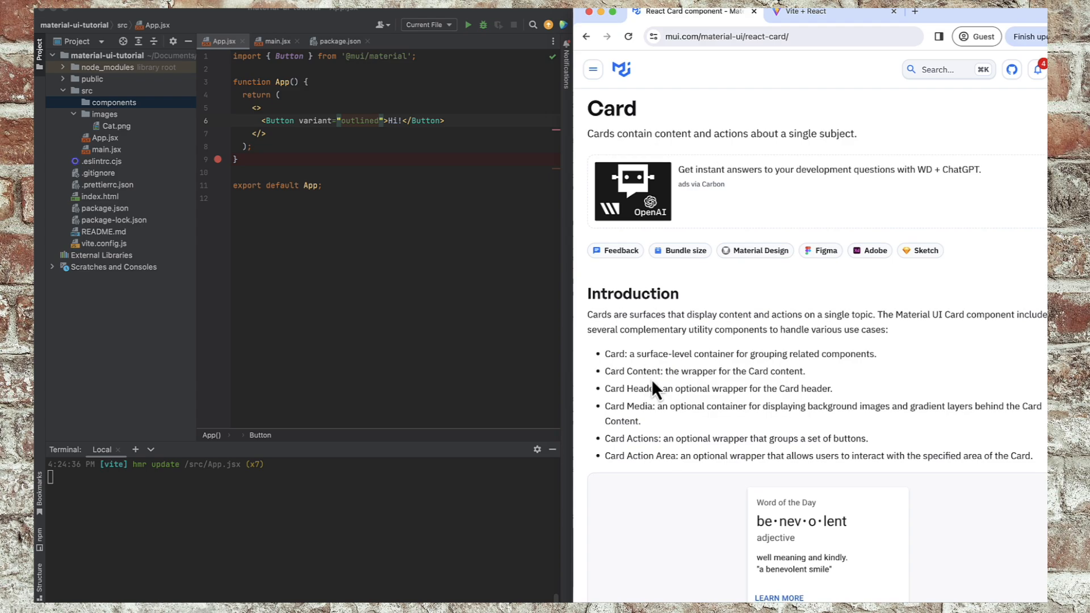
{"action": "mouse_move", "coordinate": [637, 401]}
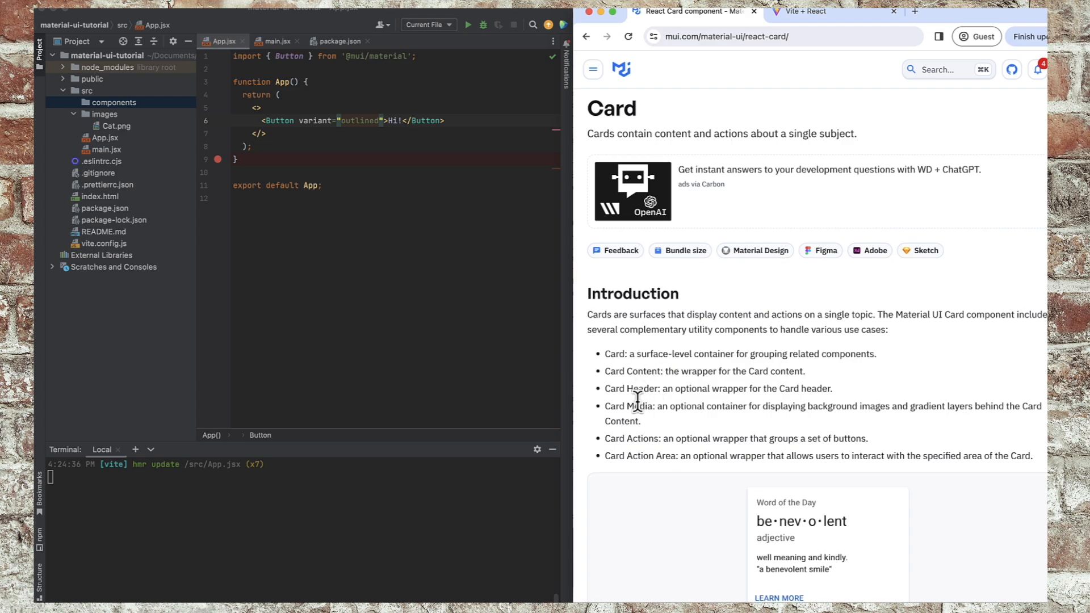
{"action": "scroll", "scroll_direction": "down", "scroll_amount": 3}
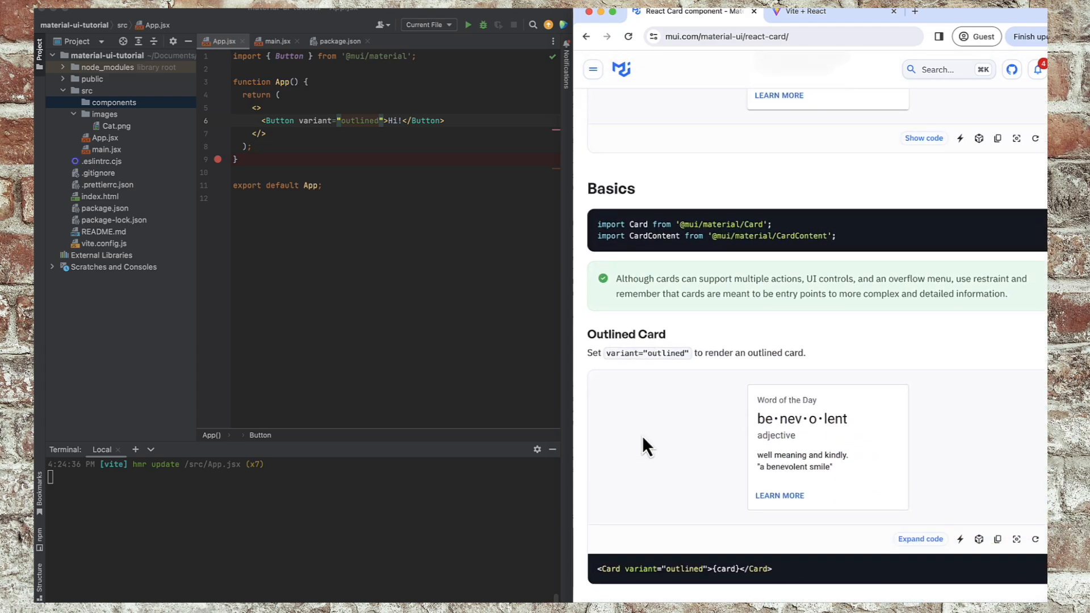
{"action": "scroll", "scroll_direction": "down", "scroll_amount": 3}
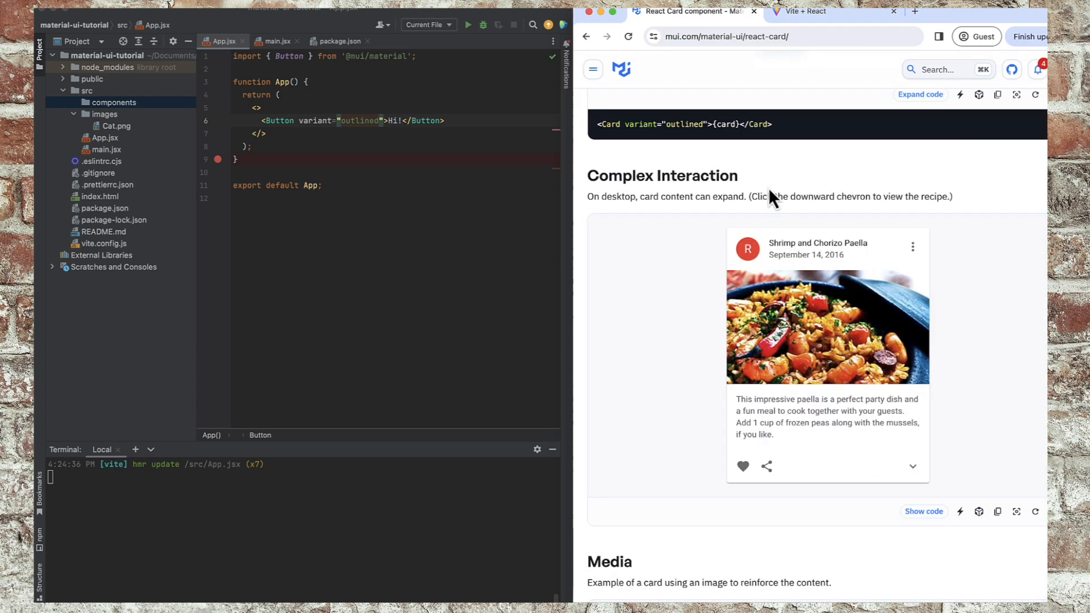
Show and read through the Shrimp and Chorizo Paella card example's source code.
{"action": "left_click", "coordinate": [924, 511]}
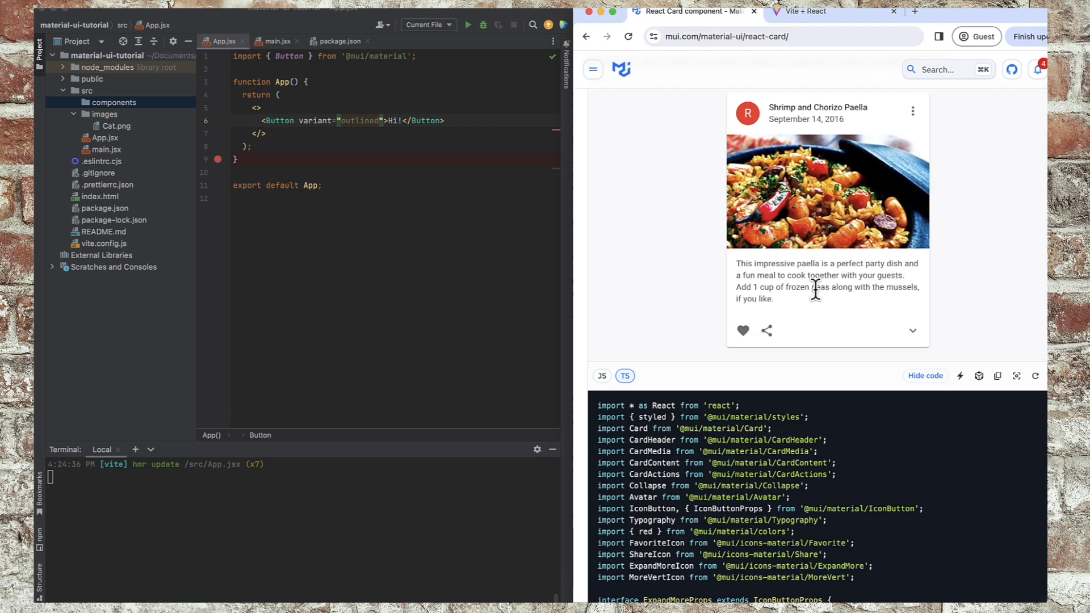
{"action": "mouse_move", "coordinate": [804, 397]}
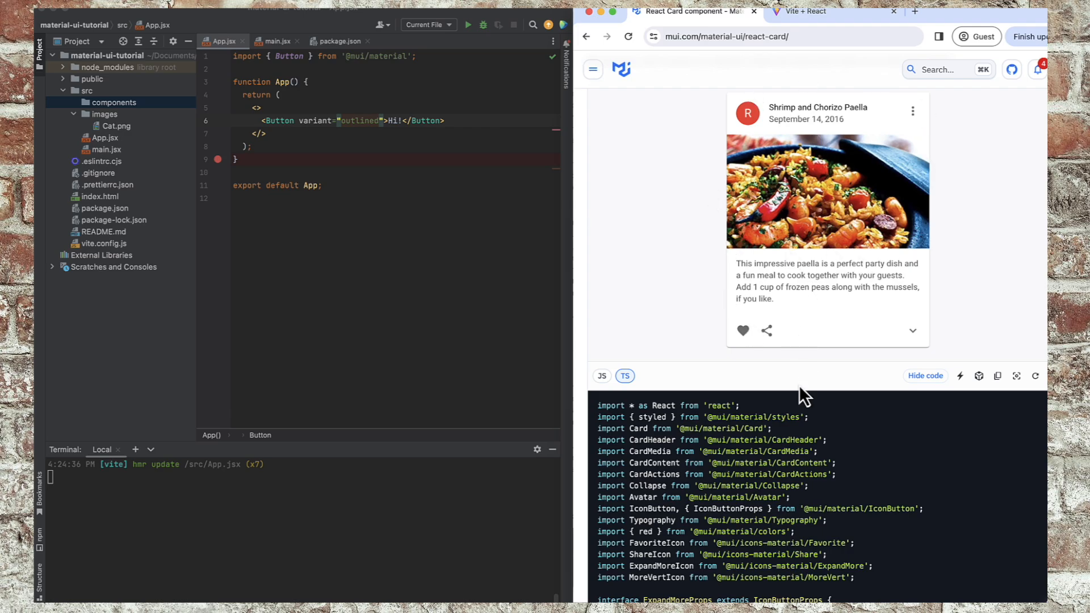
{"action": "scroll", "scroll_direction": "down", "scroll_amount": 3}
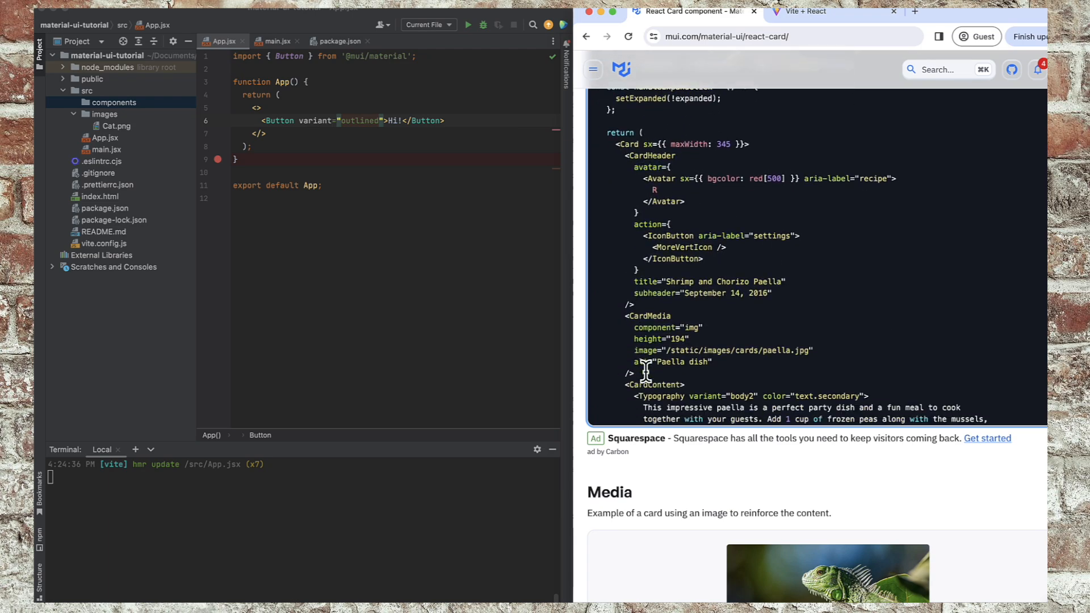
{"action": "scroll", "scroll_direction": "up", "scroll_amount": 3}
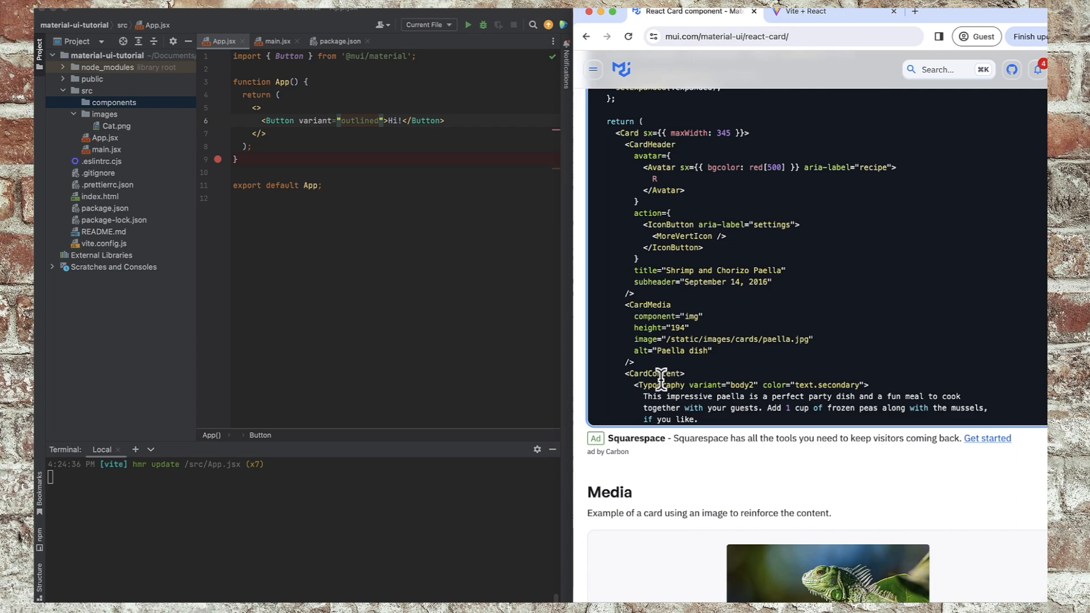
{"action": "scroll", "scroll_direction": "up", "scroll_amount": 3}
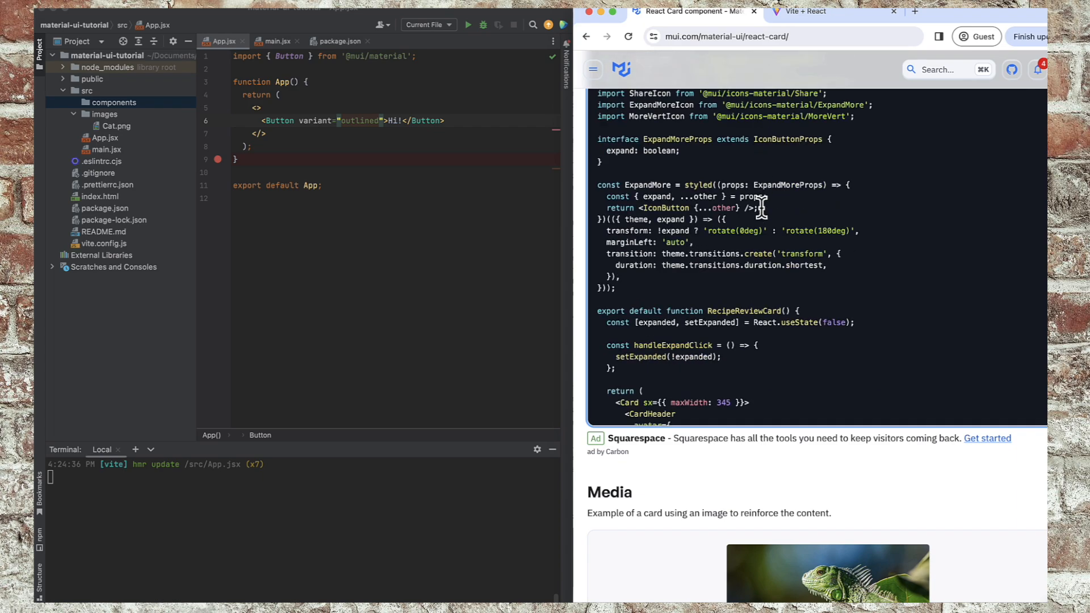
{"action": "scroll", "scroll_direction": "down", "scroll_amount": 3}
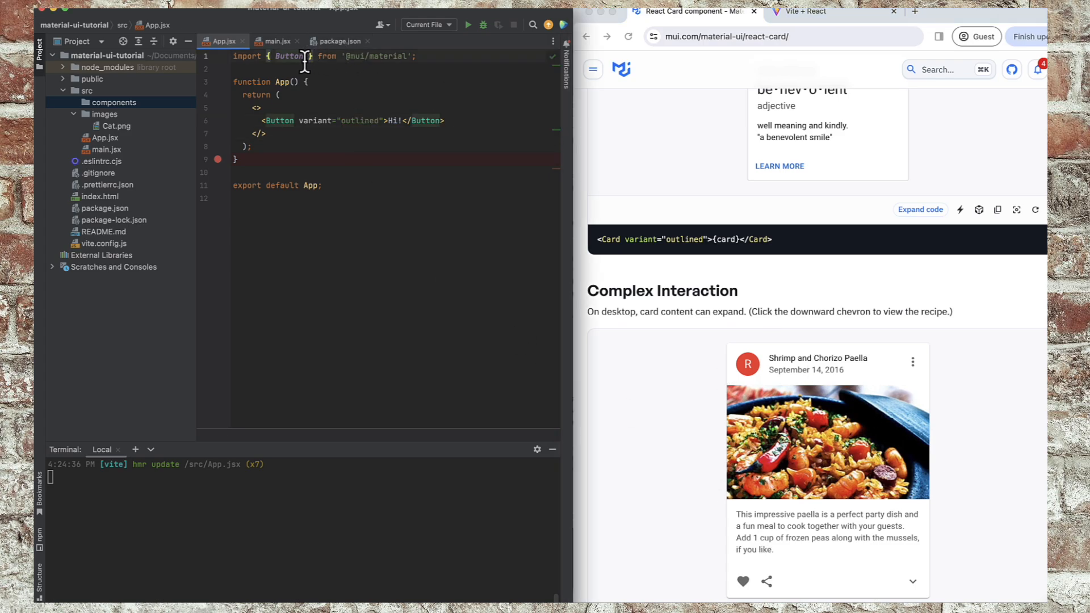
Import Card and add an empty <Card> element below the button.
{"action": "type", "text": ", Card"}
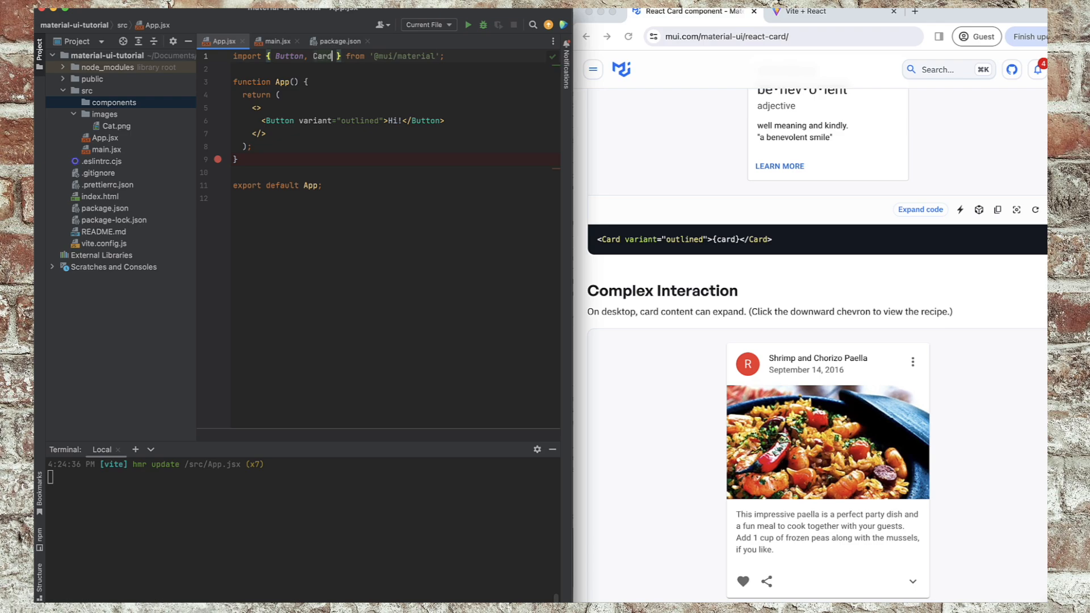
{"action": "key", "text": "enter"}
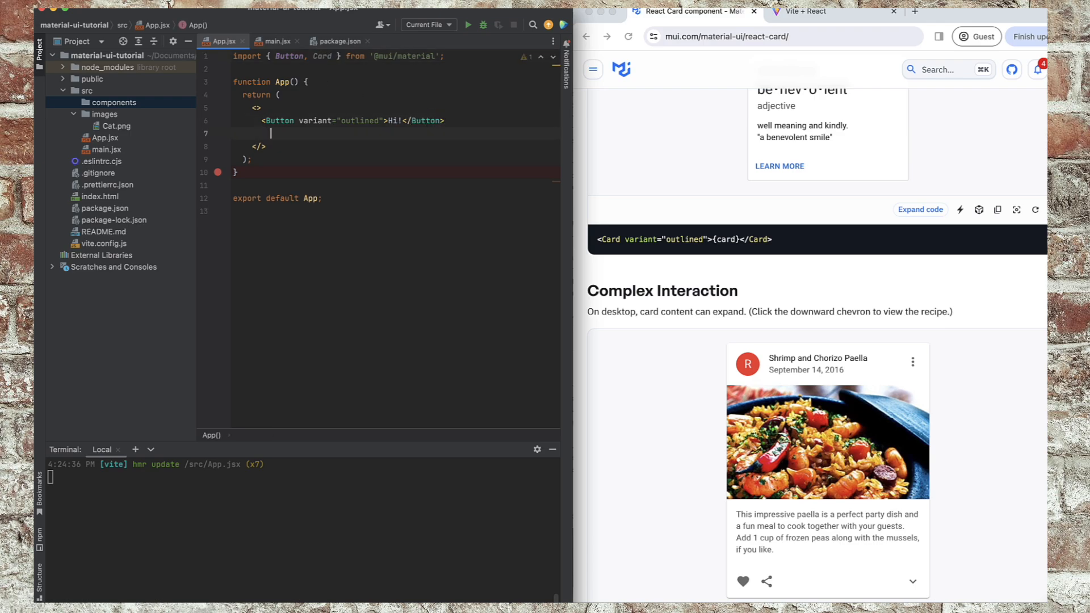
{"action": "type", "text": "<Card></Card>"}
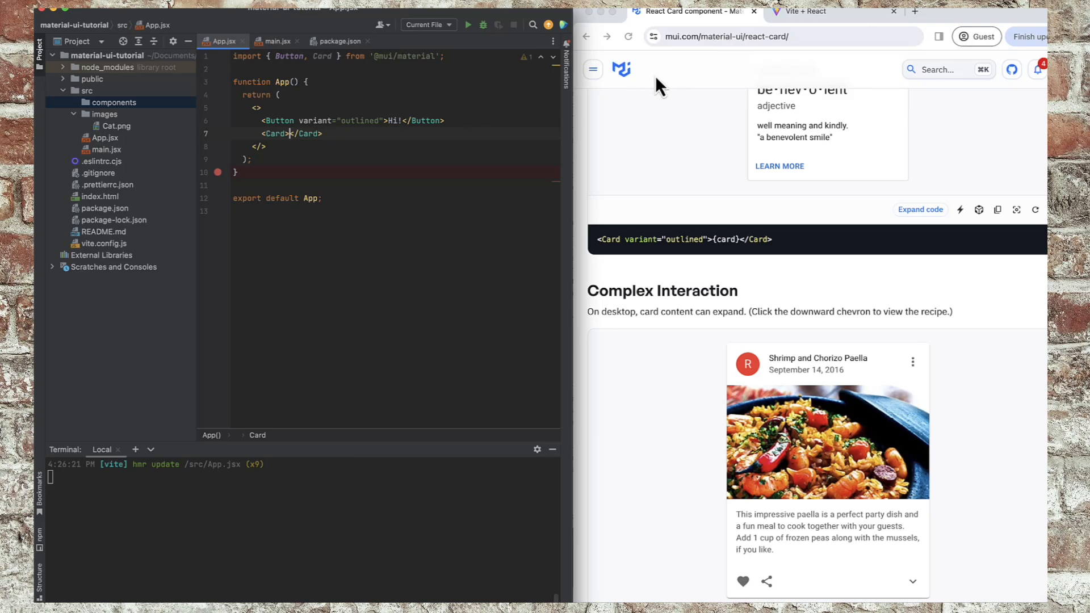
{"action": "key", "text": "Enter"}
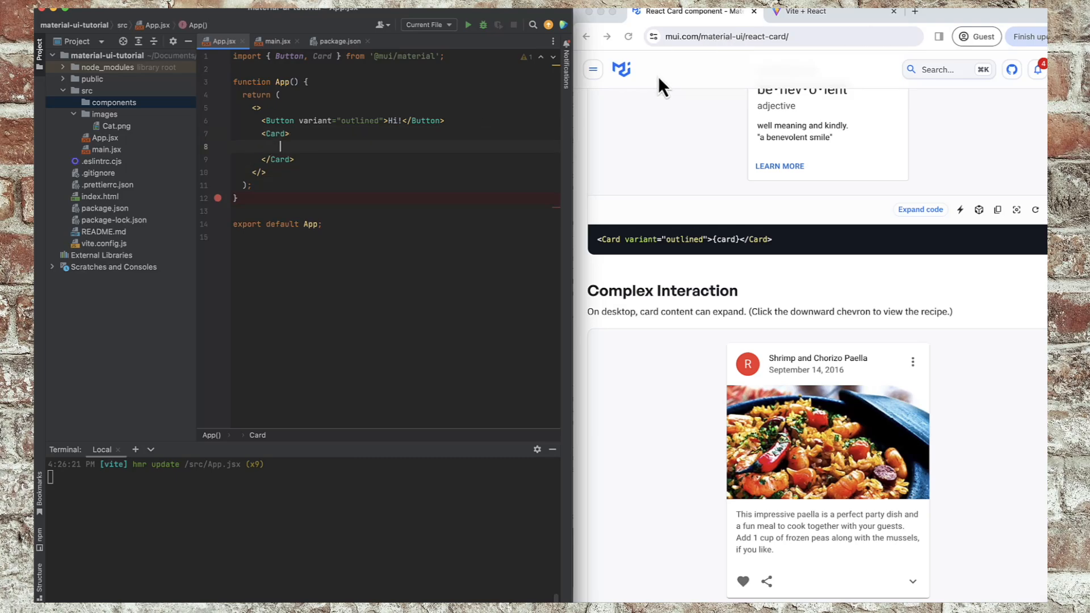
{"action": "mouse_move", "coordinate": [756, 376]}
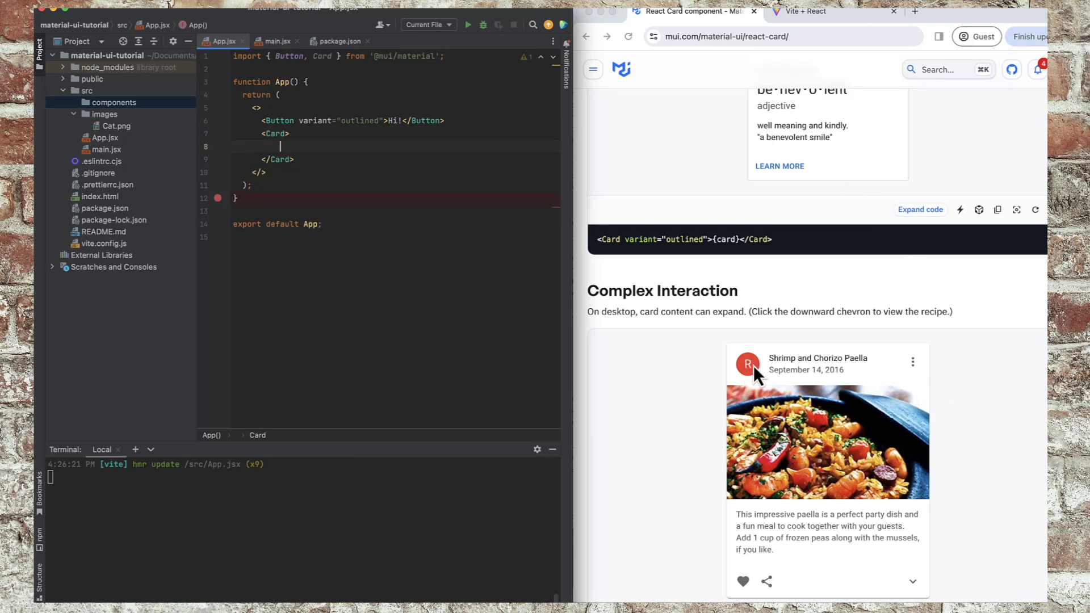
{"action": "mouse_move", "coordinate": [806, 368]}
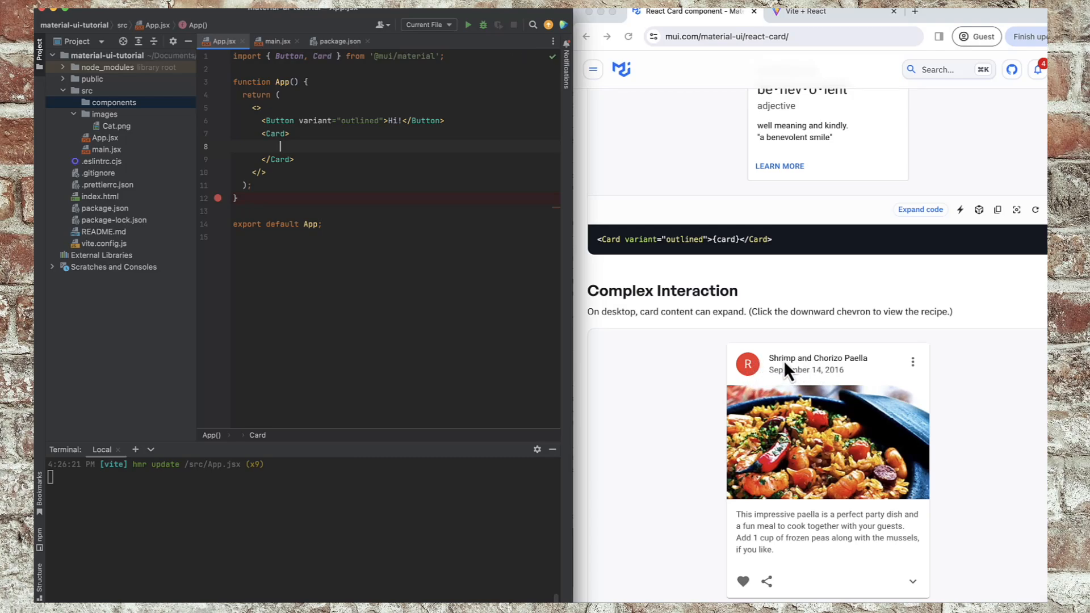
{"action": "mouse_move", "coordinate": [339, 72]}
{"action": "type", "text": ", Card"}
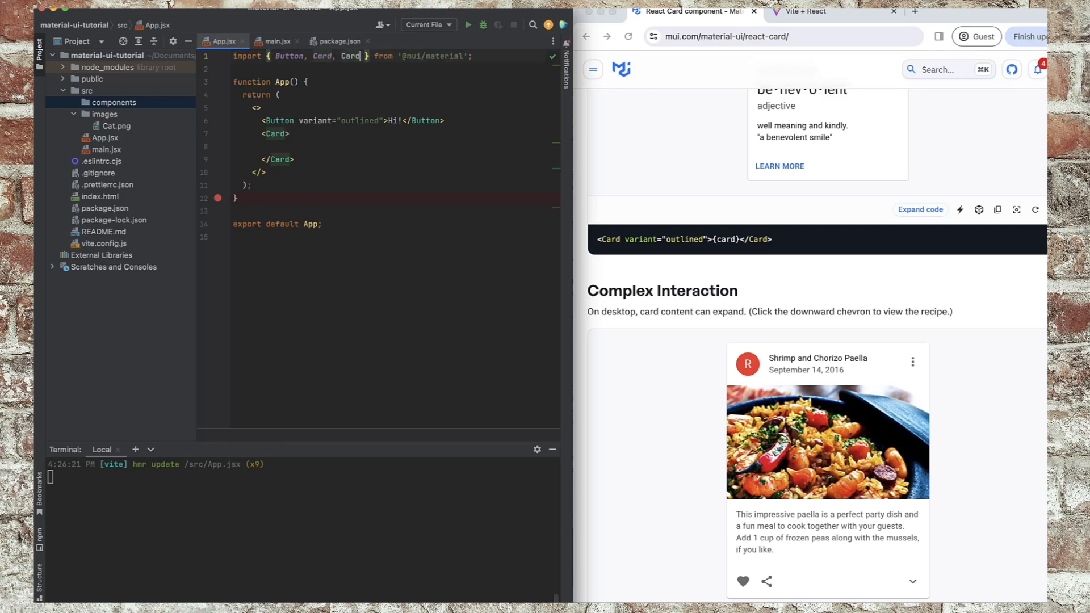
Add a CardHeader titled 'Mr. Meow' and view the card in the running app.
{"action": "type", "text": "<CardHeader></CardHeader>"}
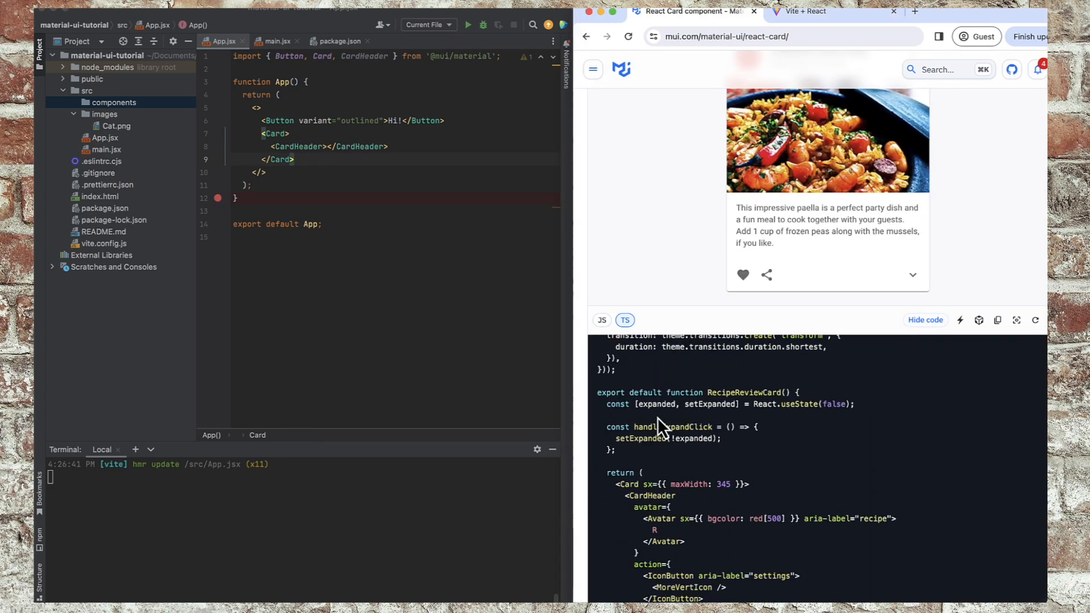
{"action": "scroll", "scroll_direction": "down", "scroll_amount": 3}
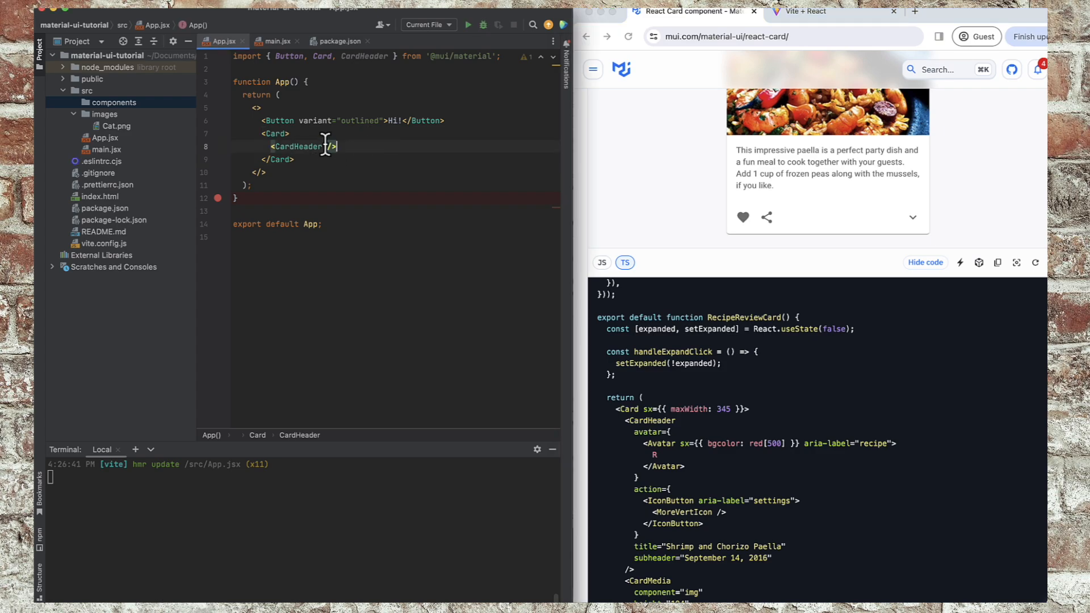
{"action": "type", "text": "title=\"Mr. Meow"}
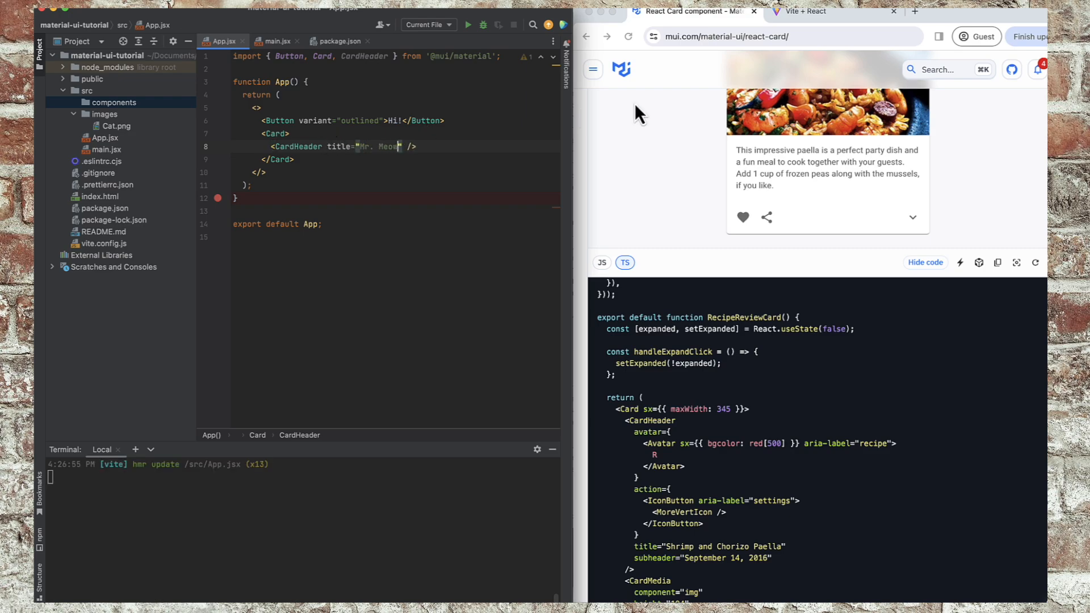
{"action": "left_click", "coordinate": [803, 11]}
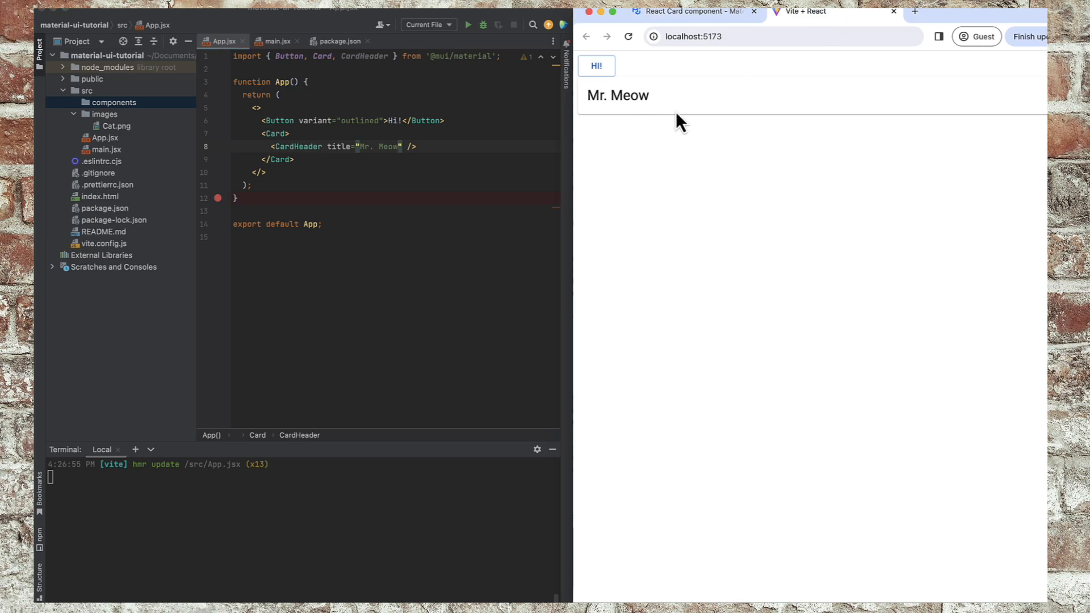
{"action": "mouse_move", "coordinate": [691, 12]}
{"action": "type", "text": ", Avatar"}
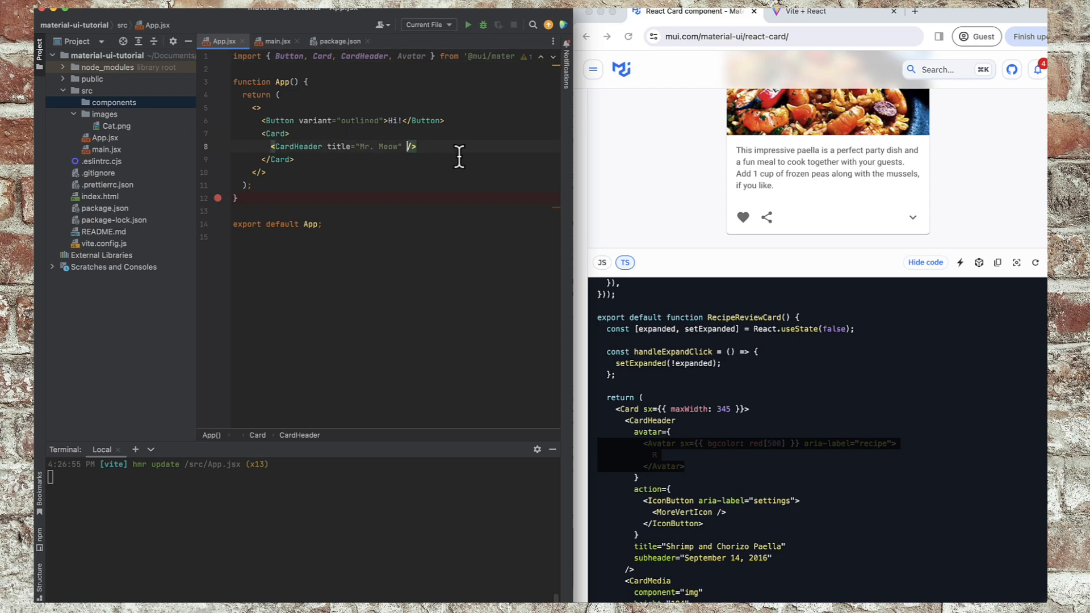
{"action": "mouse_move", "coordinate": [379, 132]}
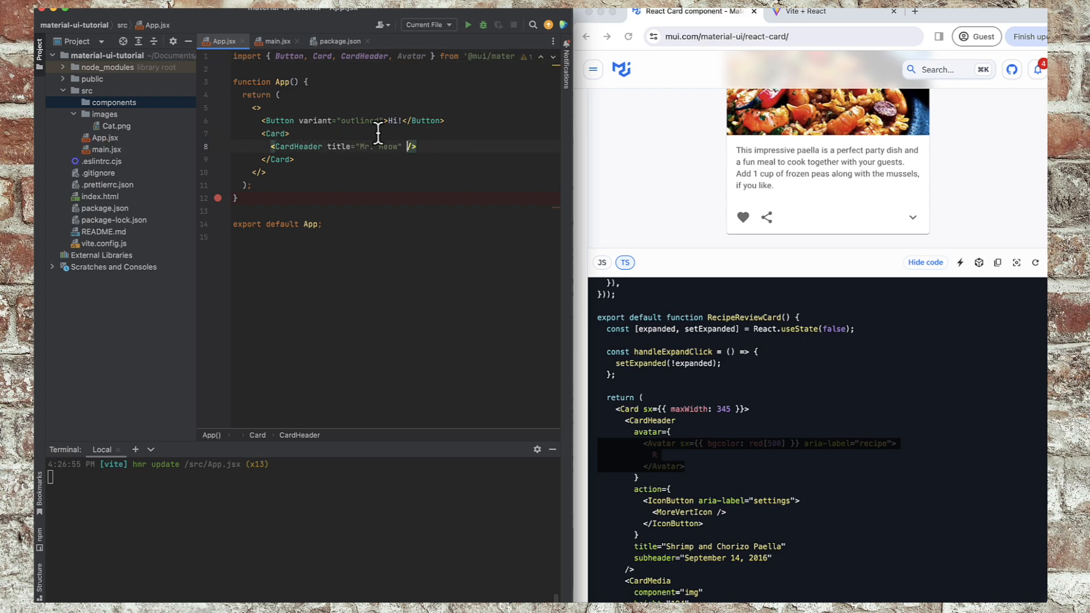
Import the Cat picture from ./images/ in App.jsx.
{"action": "key", "text": "Enter"}
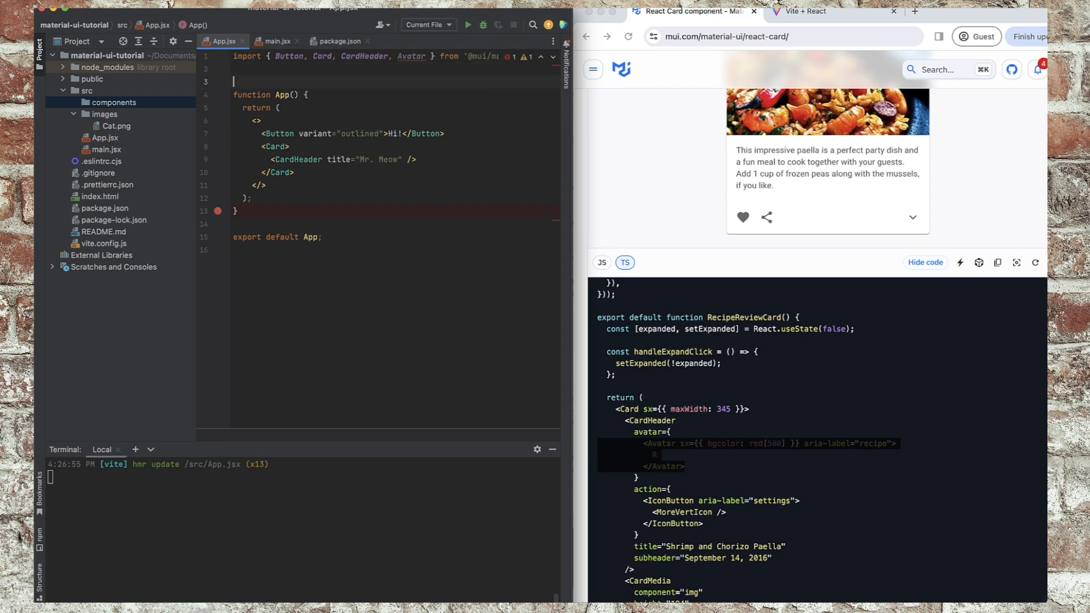
{"action": "type", "text": "import Cat from"}
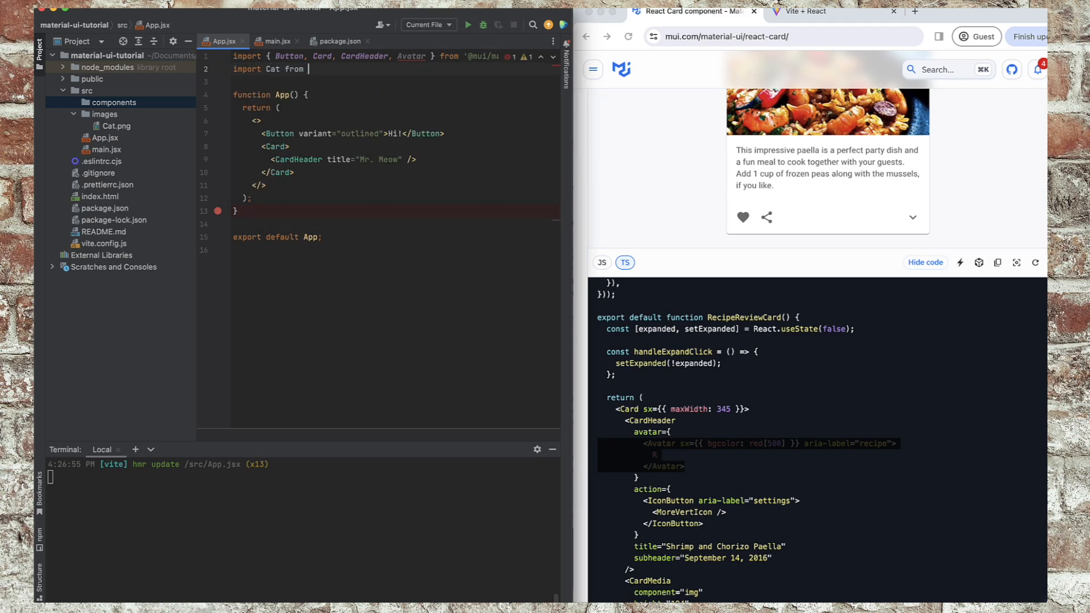
{"action": "type", "text": "./images/Cat.png';"}
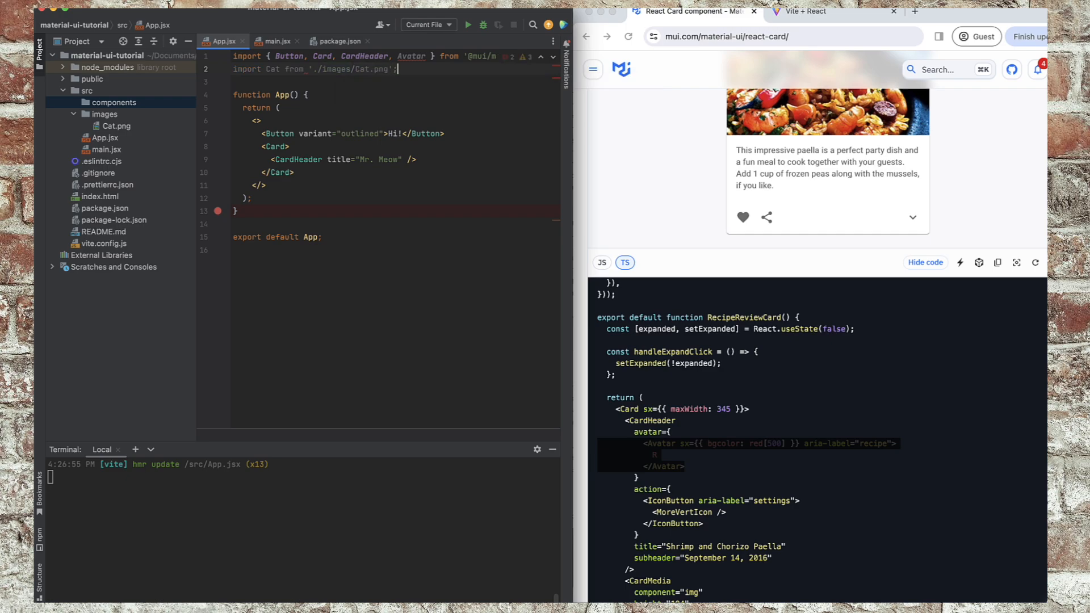
Give the CardHeader avatar={<Avatar src={Cat} />} after the Mr. Meow title.
{"action": "left_click", "coordinate": [407, 159]}
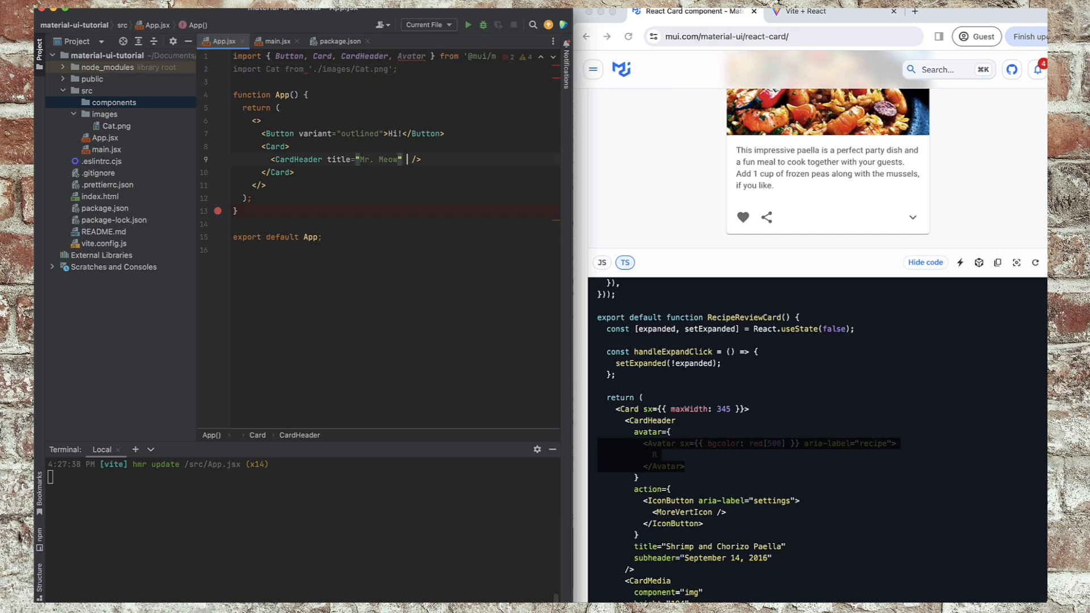
{"action": "type", "text": "avatar={"}
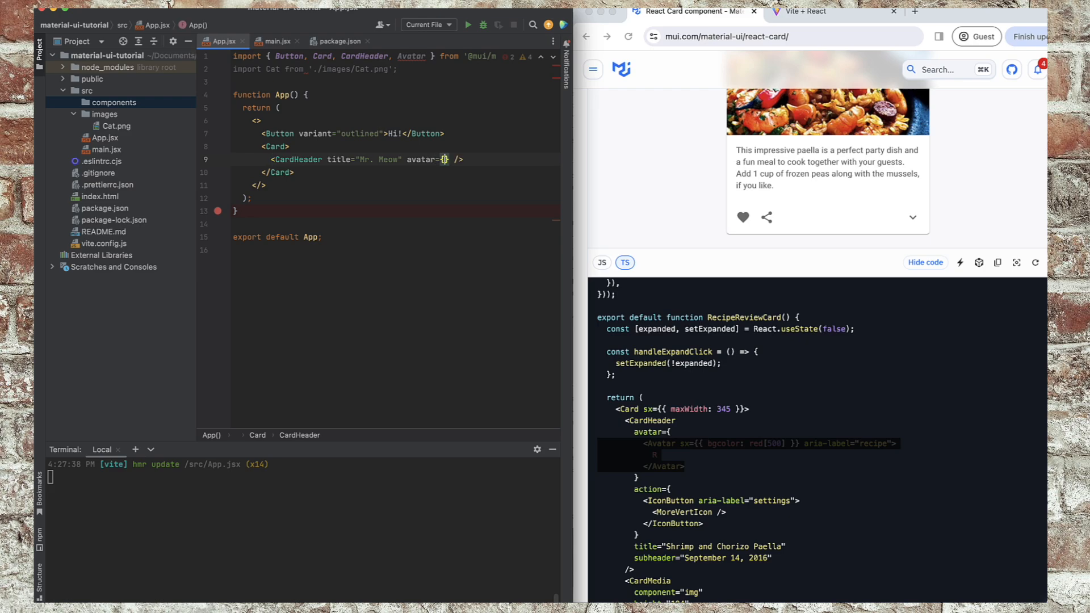
{"action": "type", "text": "Avatar /"}
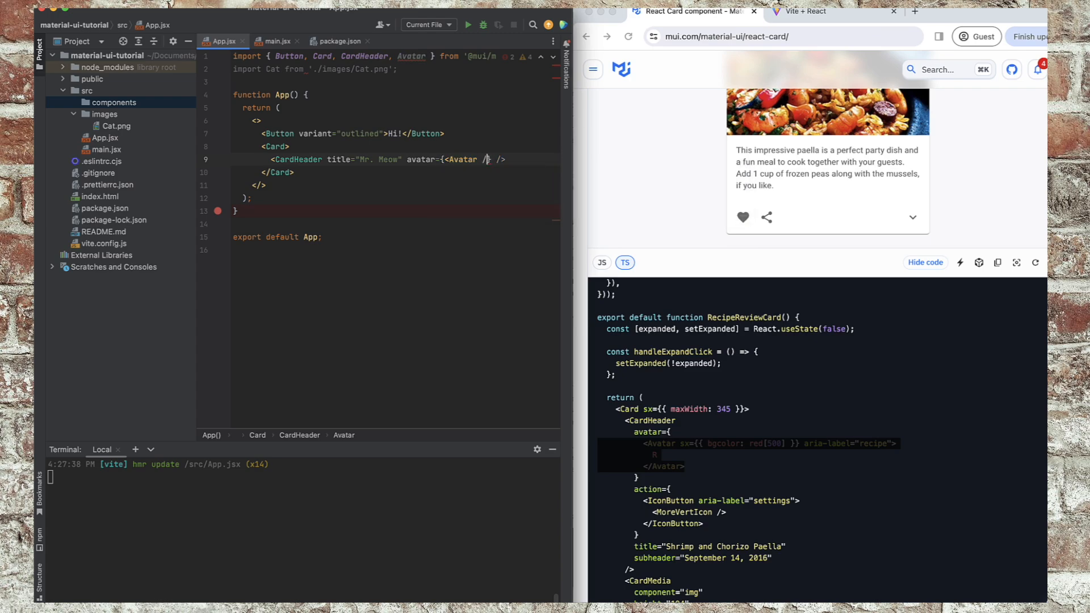
{"action": "type", "text": "an"}
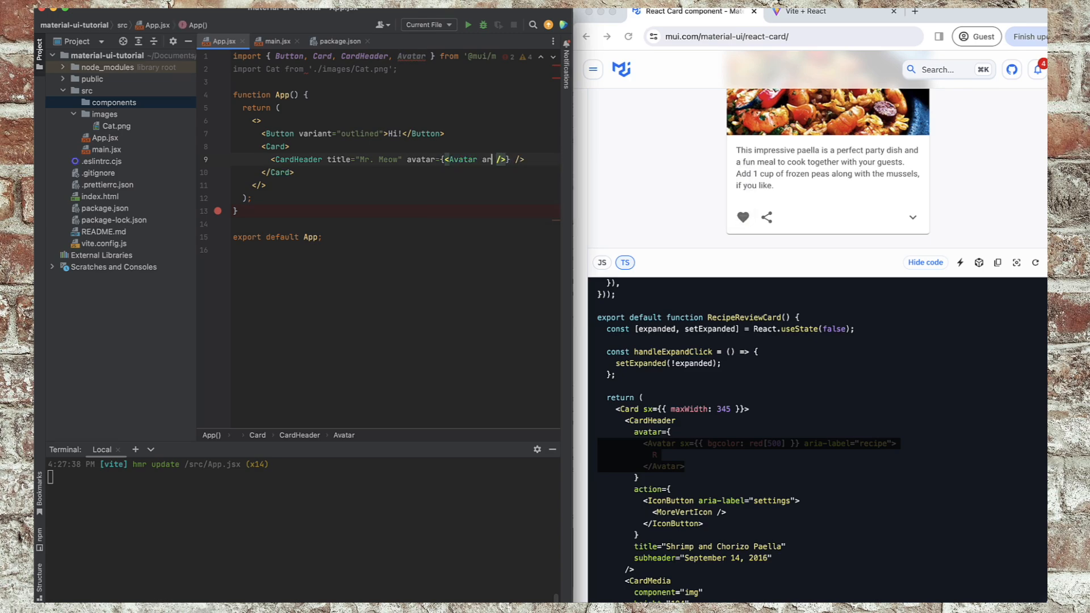
{"action": "type", "text": "src={"}
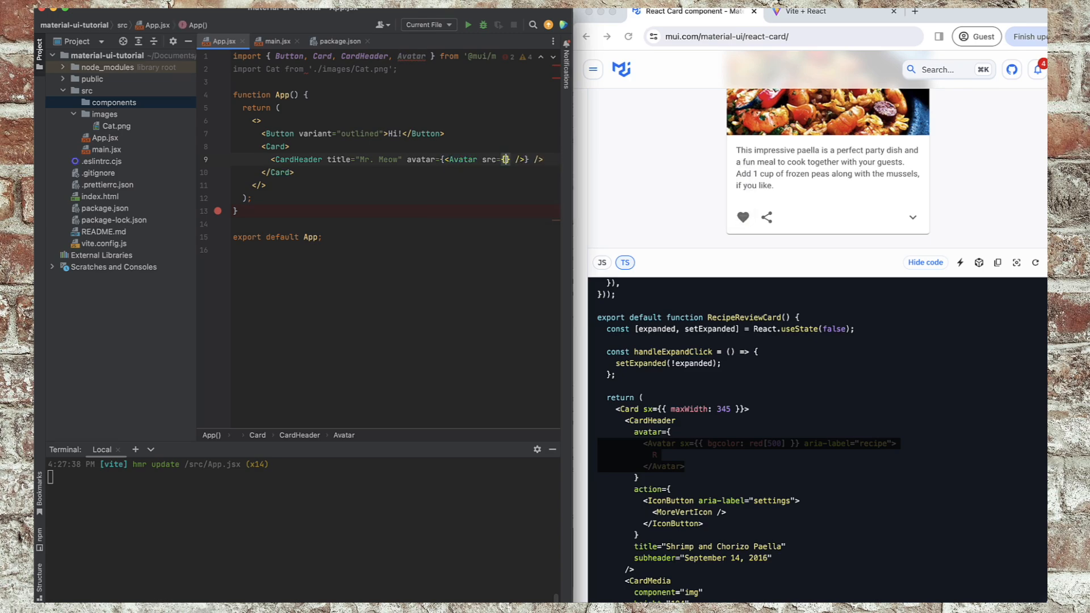
{"action": "type", "text": "Cat"}
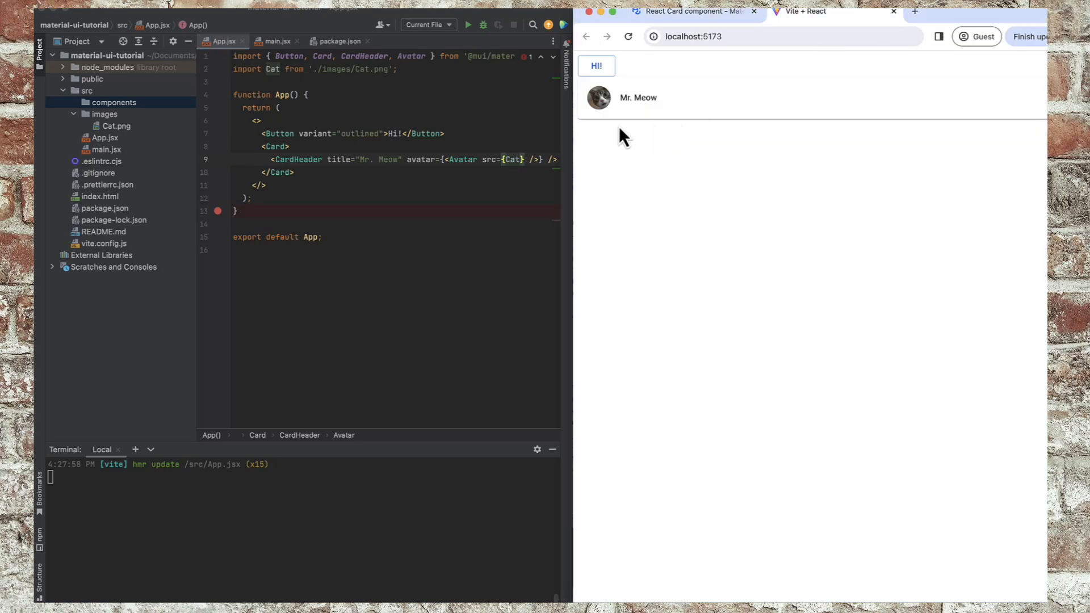
Return to the Material UI Card documentation tab.
{"action": "left_click", "coordinate": [116, 126]}
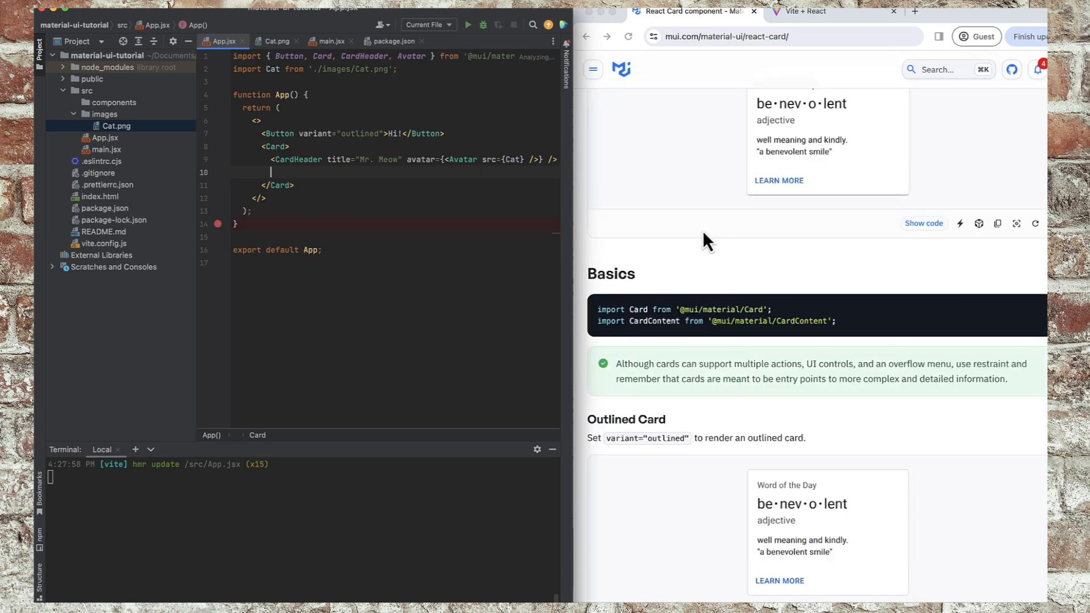
{"action": "scroll", "scroll_direction": "up", "scroll_amount": 3}
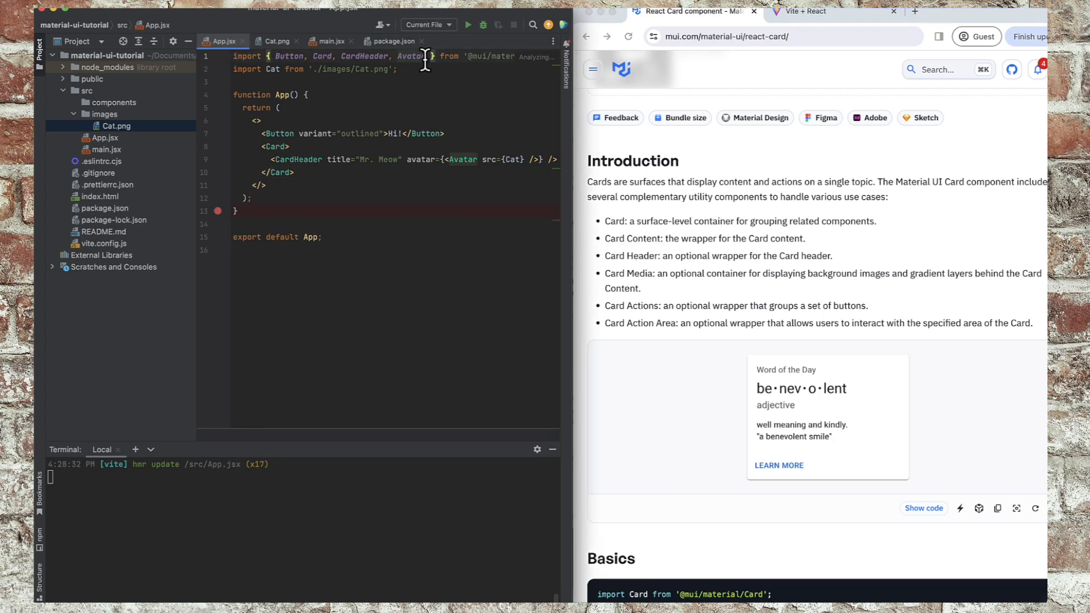
{"action": "type", "text": "CardContent"}
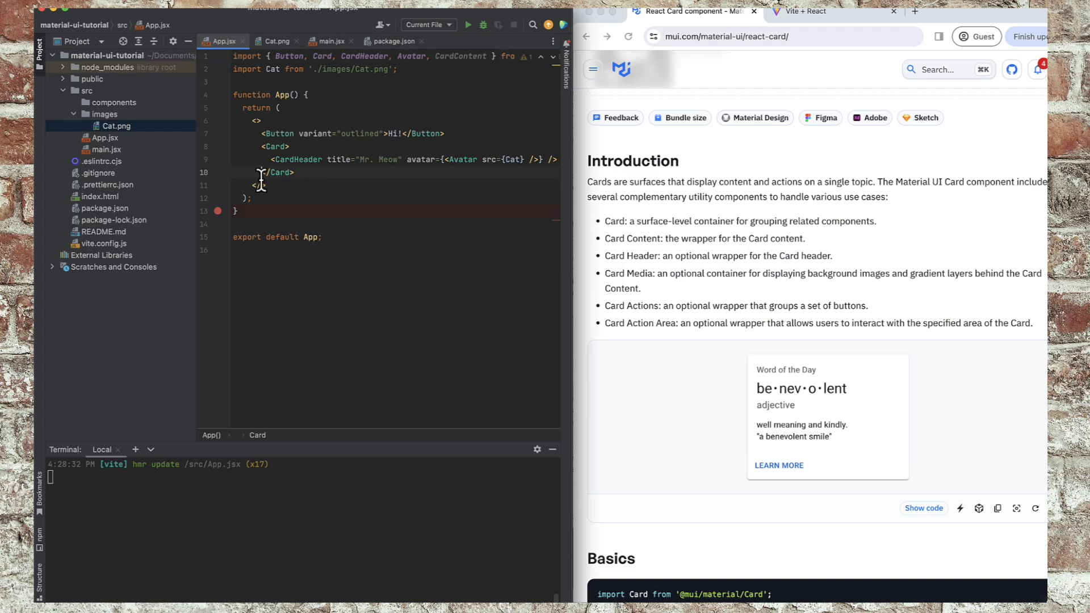
{"action": "type", "text": "<CardContent>"}
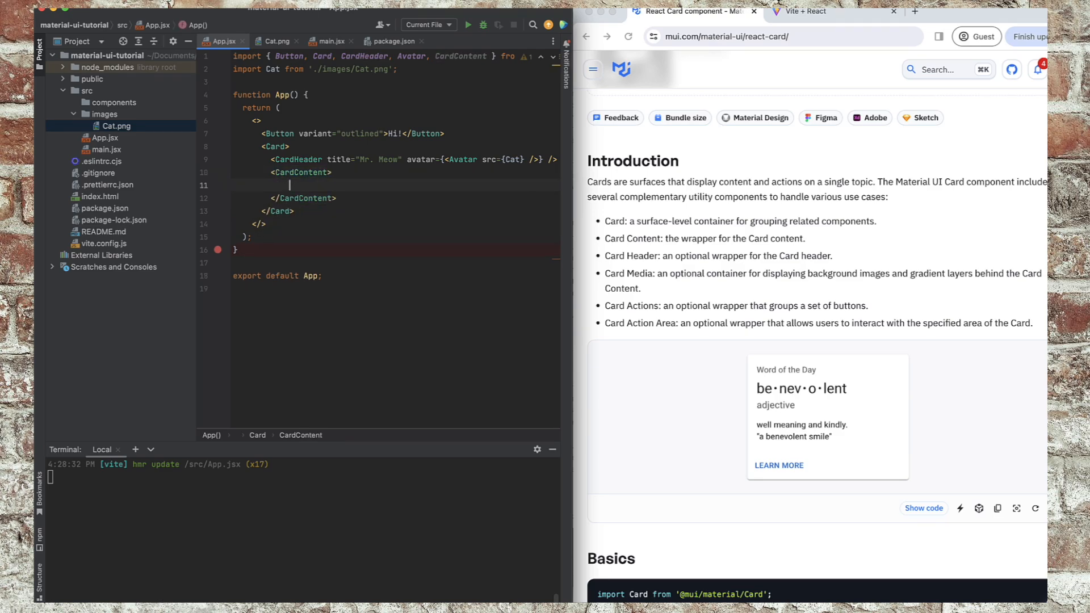
{"action": "left_click", "coordinate": [592, 70]}
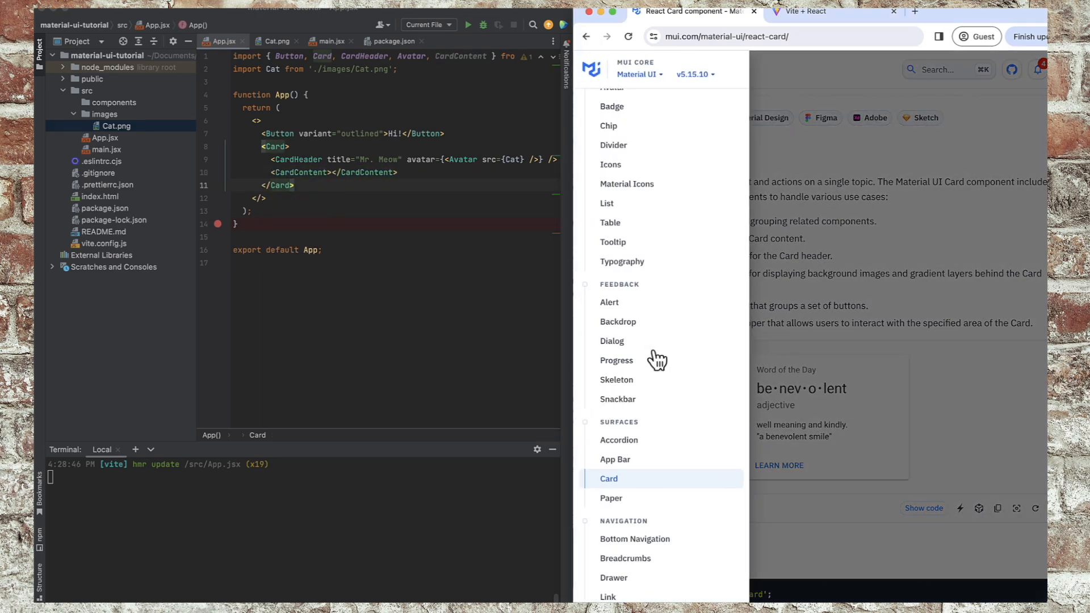
Bring up the Rating component page from the MUI docs sidebar.
{"action": "scroll", "scroll_direction": "down", "scroll_amount": 3}
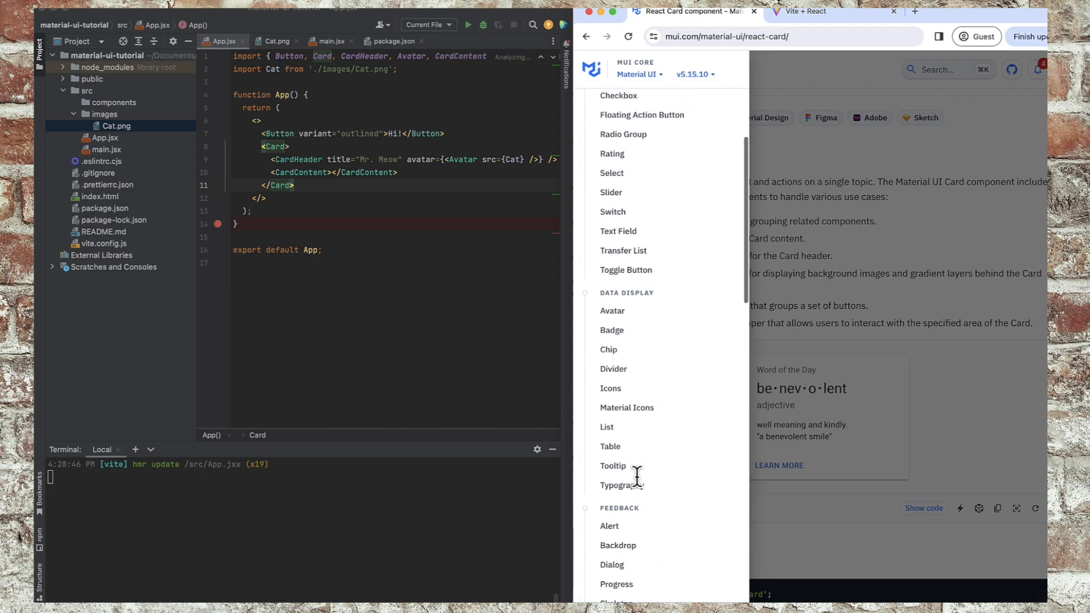
{"action": "scroll", "scroll_direction": "up", "scroll_amount": 3}
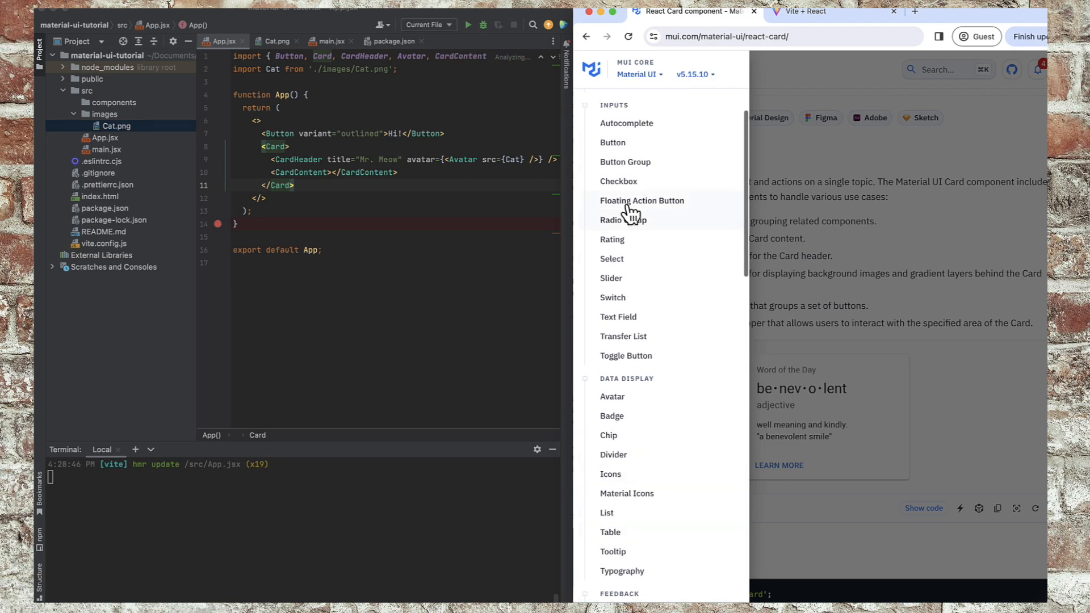
{"action": "left_click", "coordinate": [612, 240]}
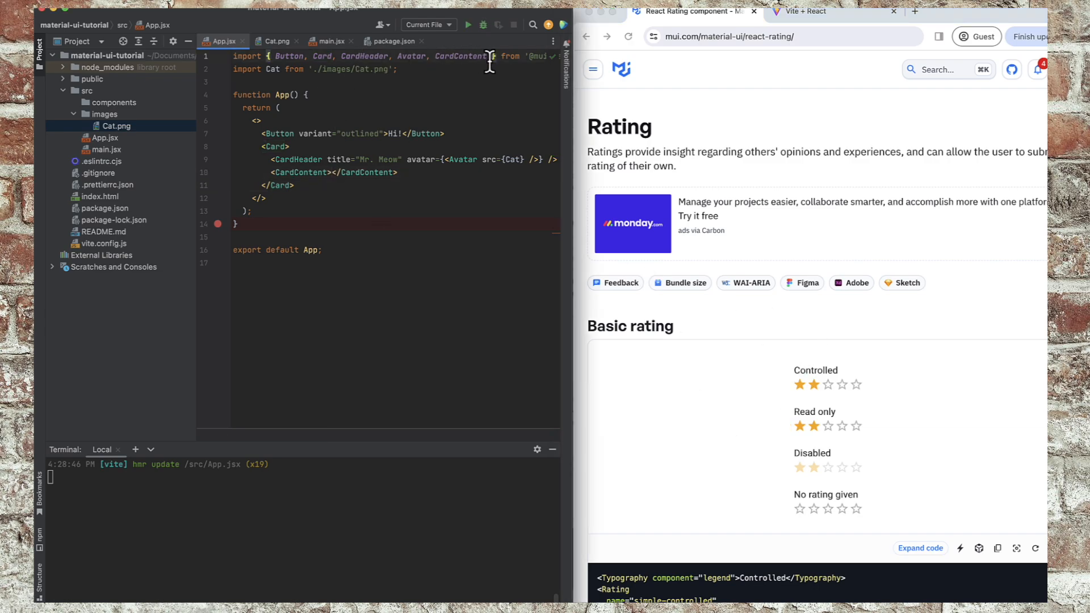
Add Rating to the import, insert <Rating /> inside CardContent, and view it on localhost.
{"action": "type", "text": "Rating"}
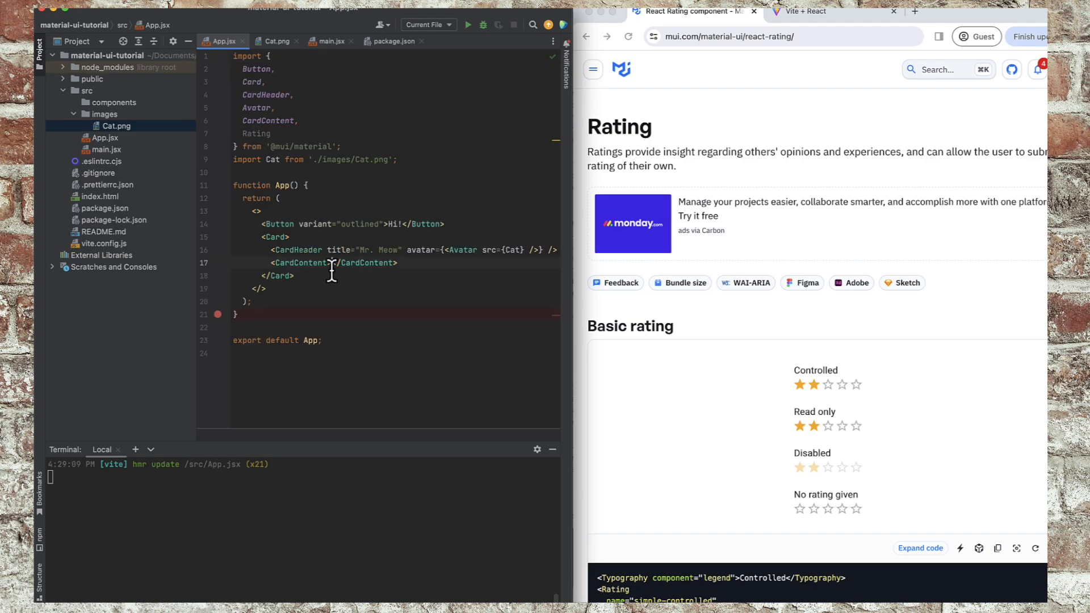
{"action": "type", "text": "<Rating />"}
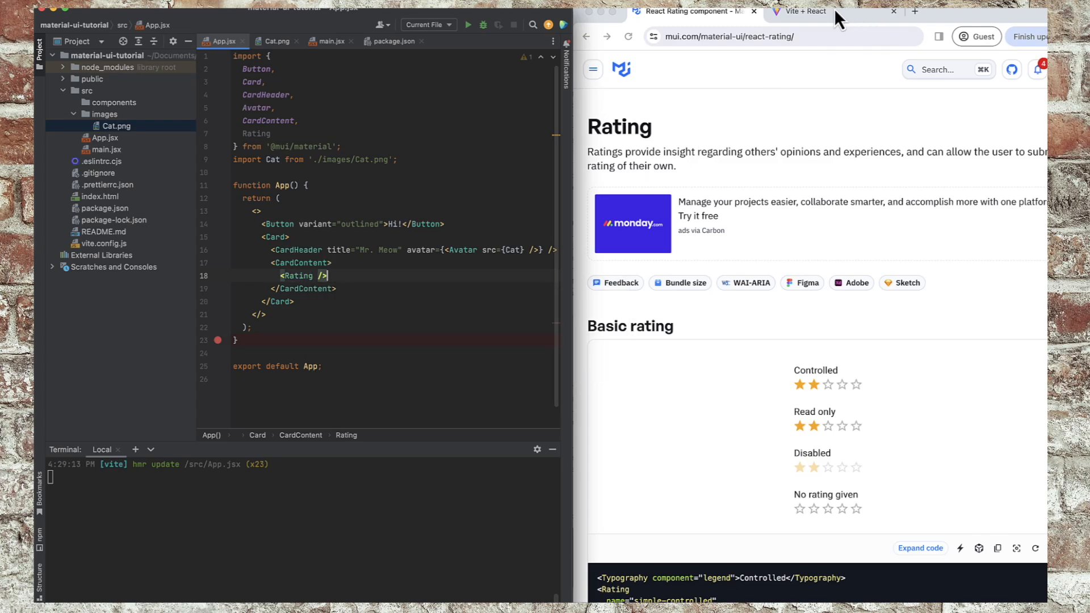
{"action": "left_click", "coordinate": [802, 11]}
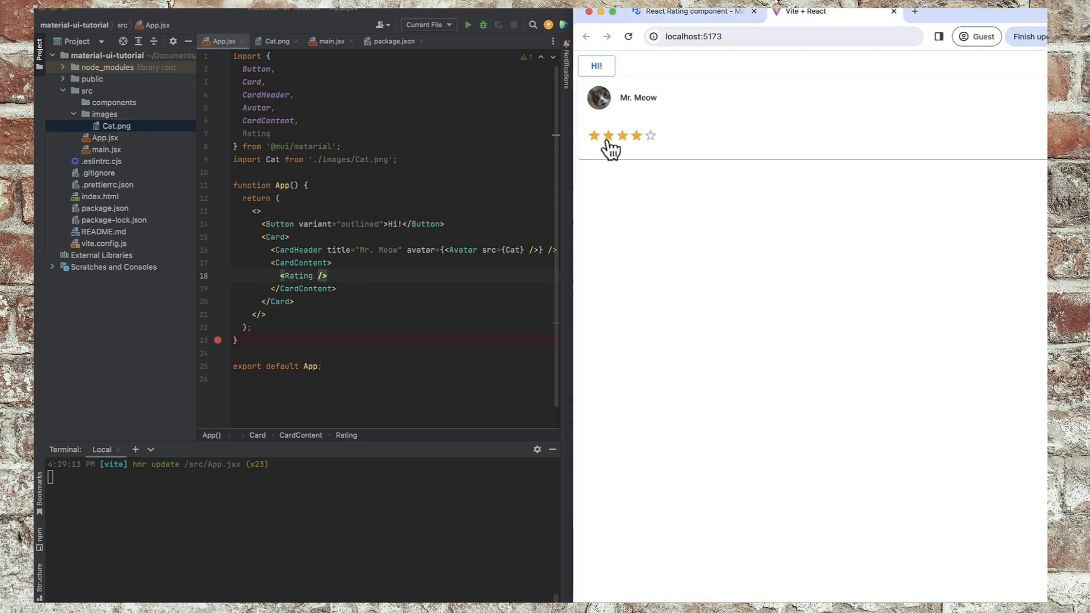
Give the Mr. Meow card a five-star rating in the running app.
{"action": "left_click", "coordinate": [649, 135]}
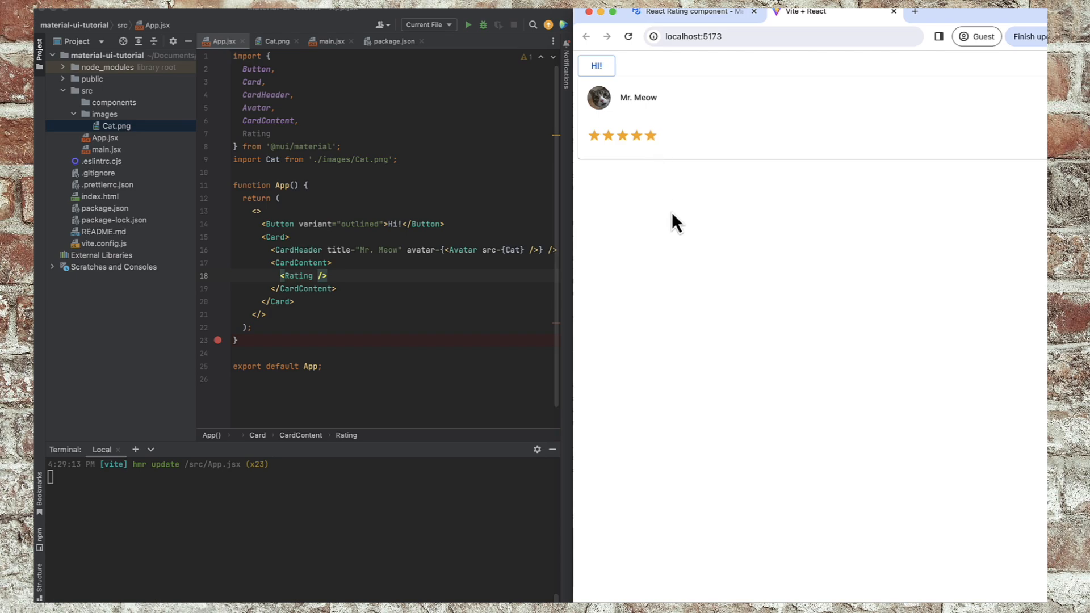
{"action": "mouse_move", "coordinate": [779, 116]}
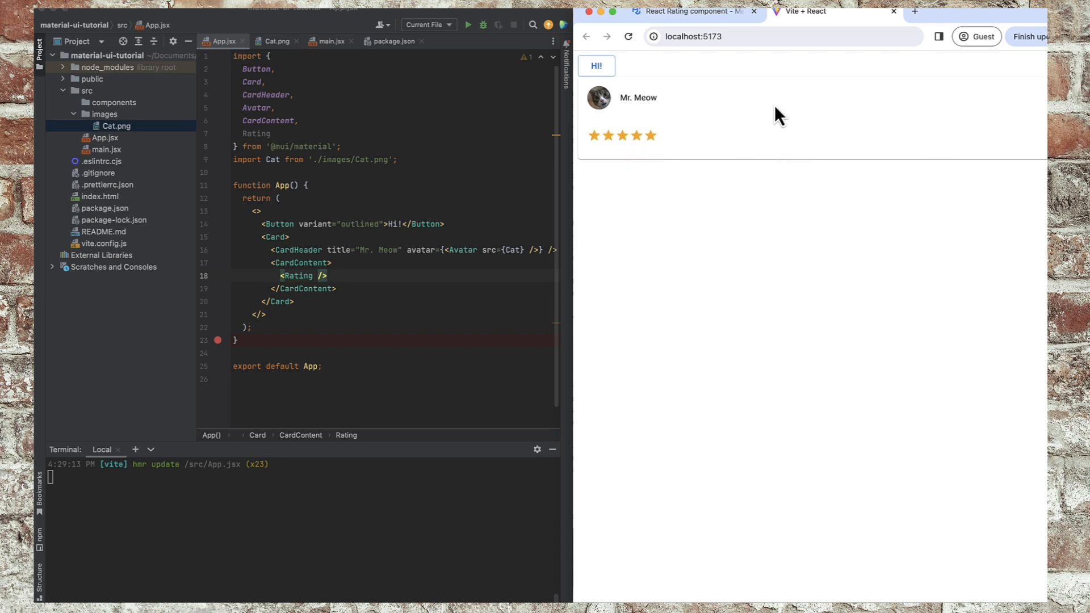
{"action": "mouse_move", "coordinate": [309, 146]}
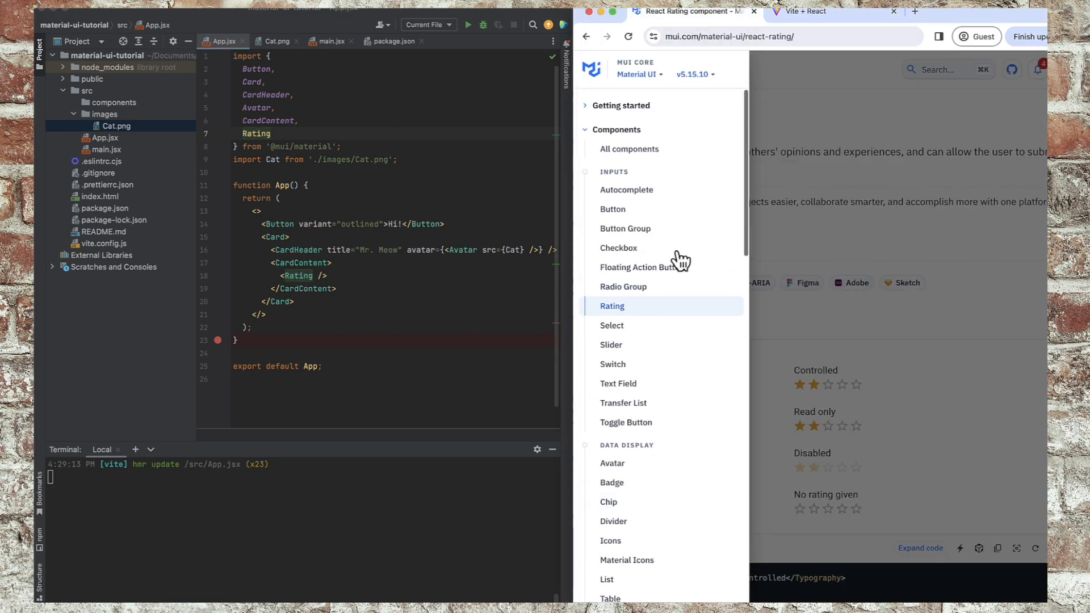
Scroll the MUI docs sidebar toward the Box component entry.
{"action": "scroll", "scroll_direction": "down", "scroll_amount": 3}
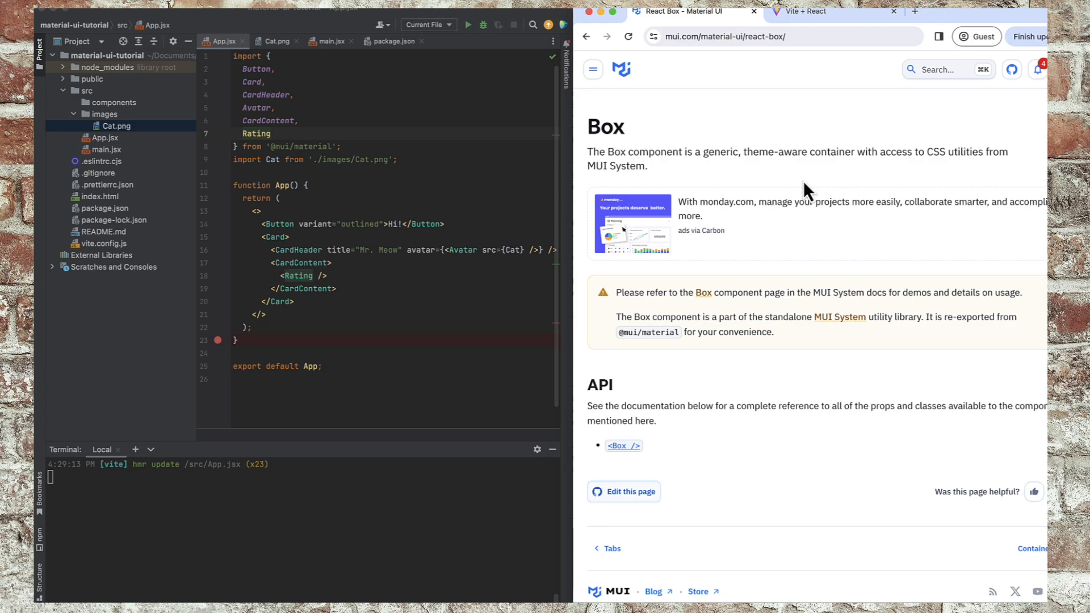
{"action": "mouse_move", "coordinate": [812, 182]}
{"action": "type", "text": "<Box><"}
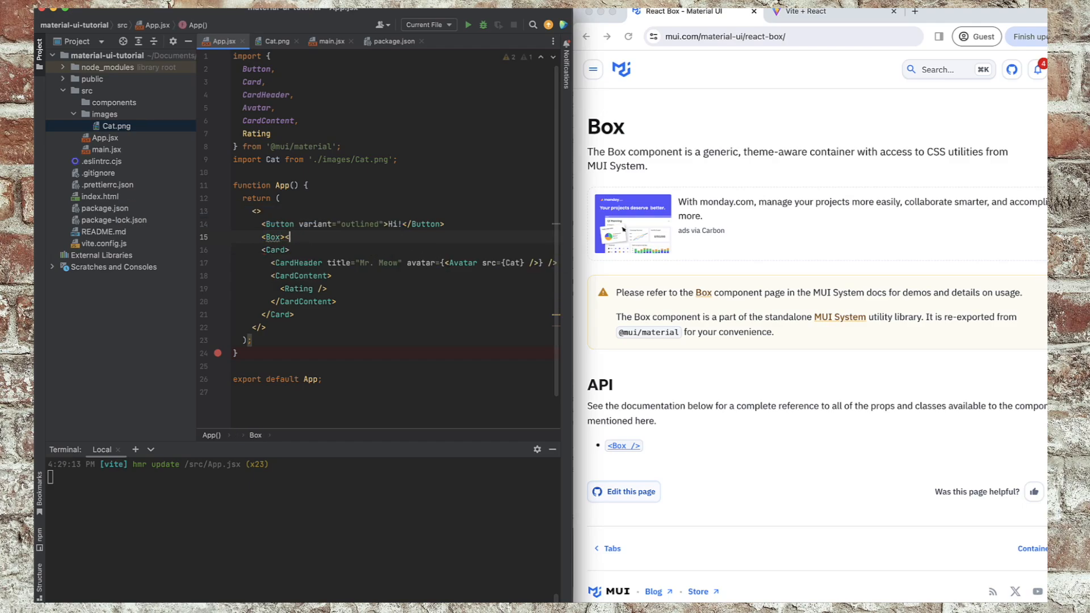
Import Box, wrap the card in a Box with display="flex", and view the narrower card on localhost.
{"action": "left_click", "coordinate": [277, 134]}
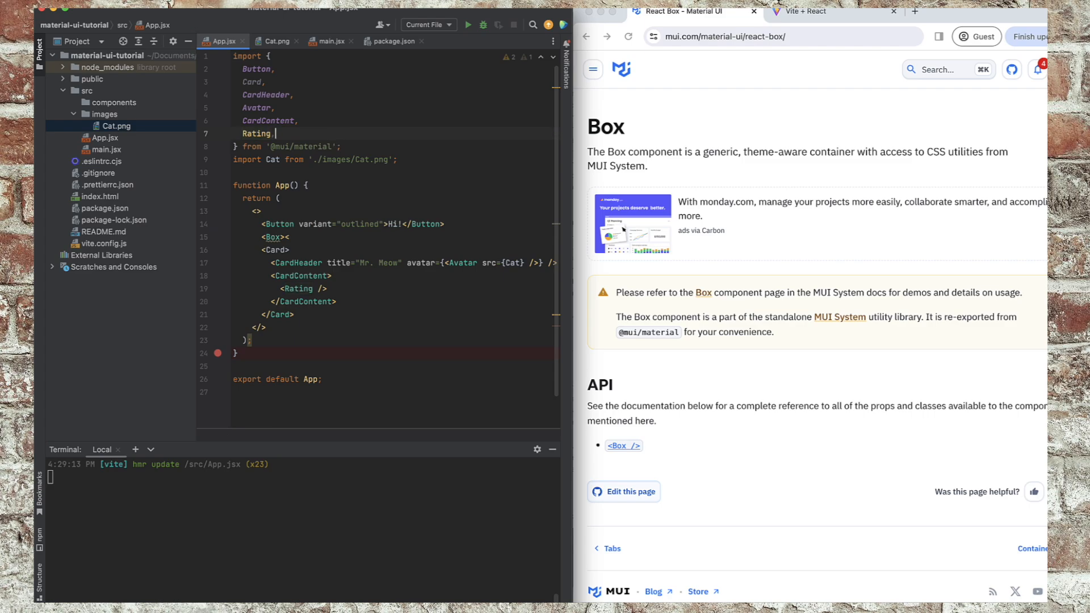
{"action": "type", "text": "Box,"}
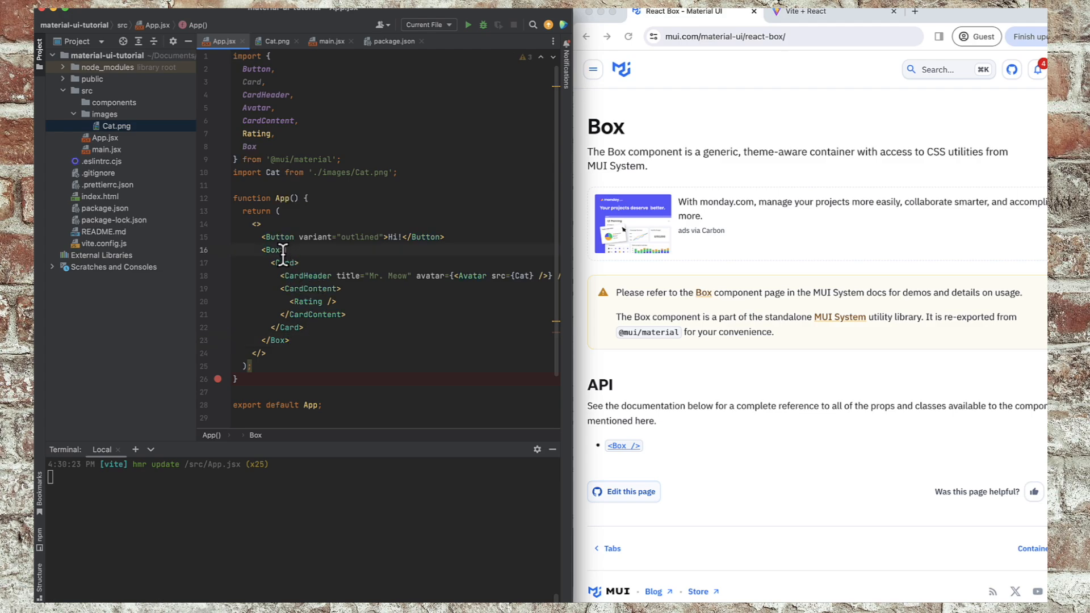
{"action": "type", "text": "display={}"}
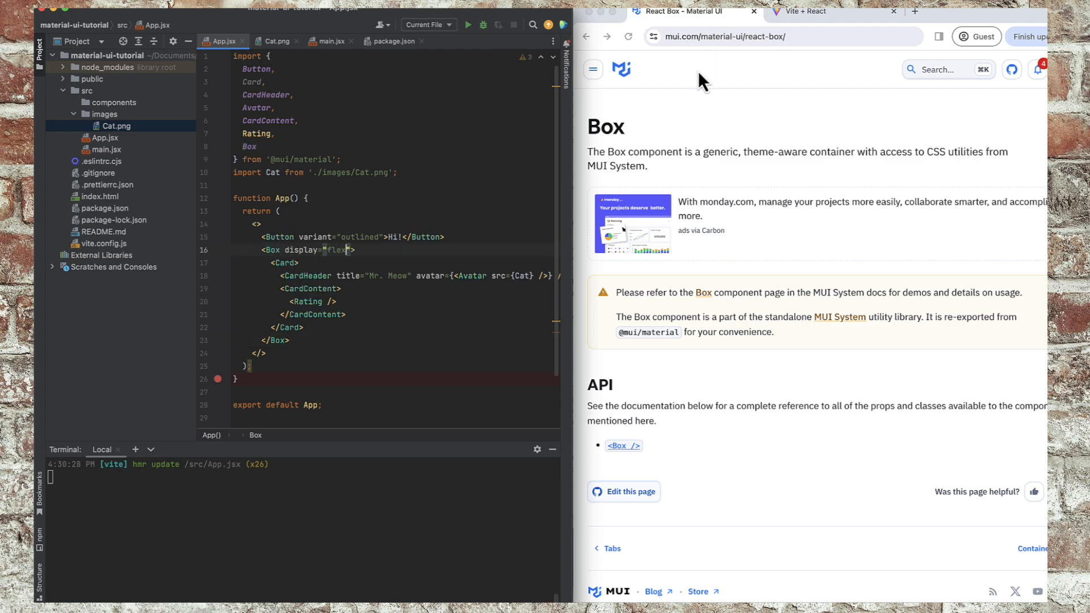
{"action": "left_click", "coordinate": [806, 12]}
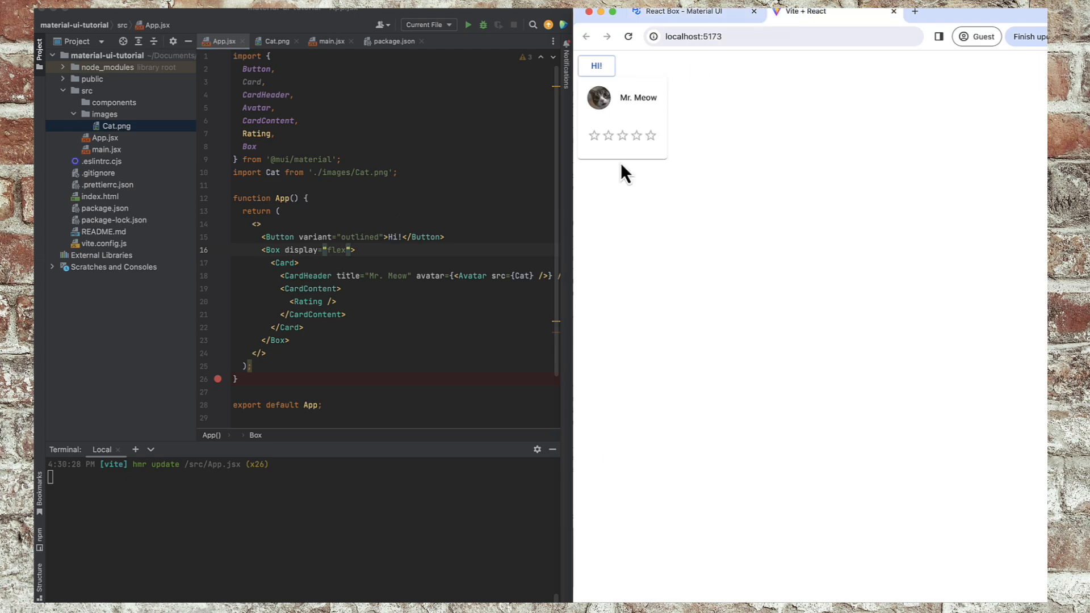
{"action": "mouse_move", "coordinate": [676, 179]}
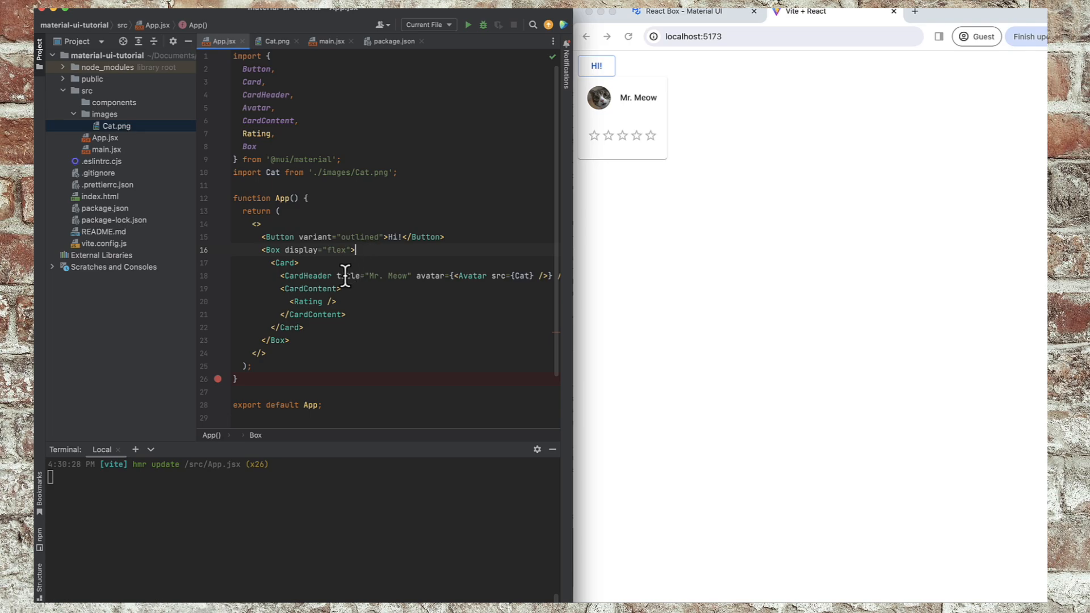
{"action": "mouse_move", "coordinate": [648, 203]}
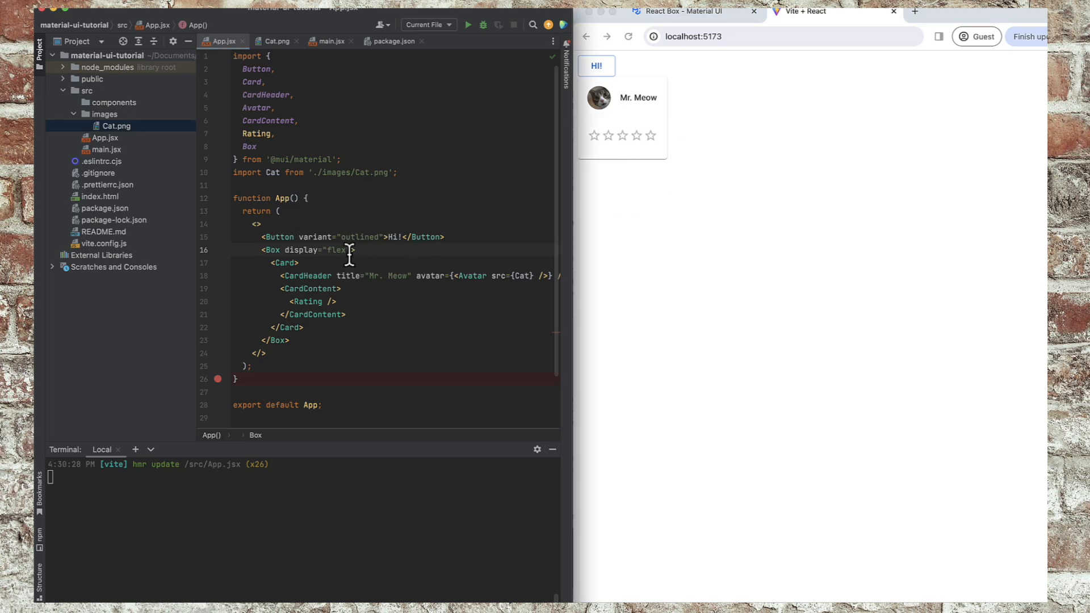
Start typing a justify prop after display="flex" on the Box.
{"action": "type", "text": "jut"}
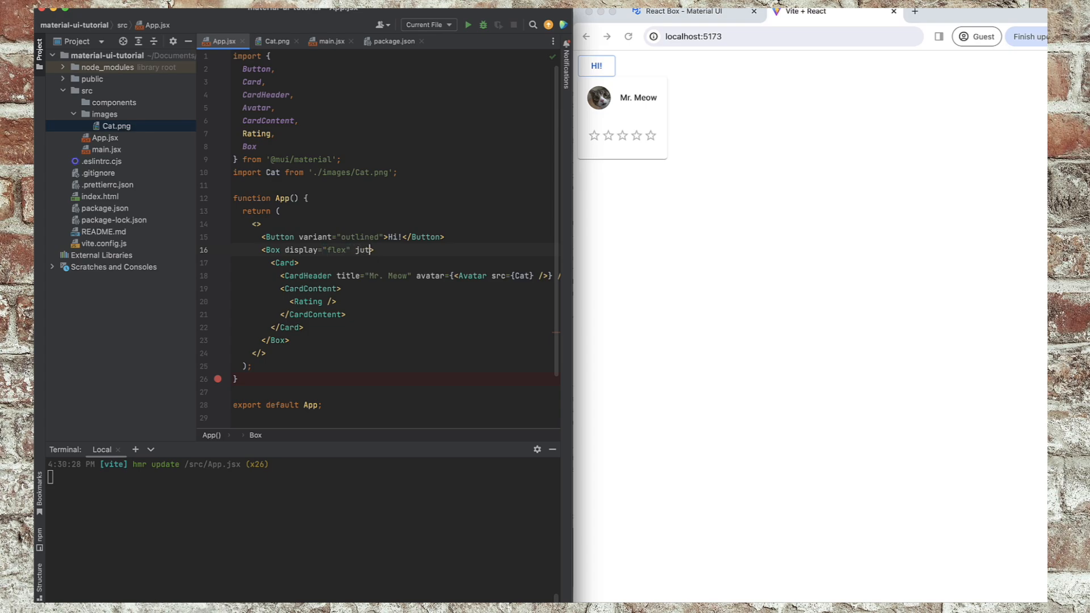